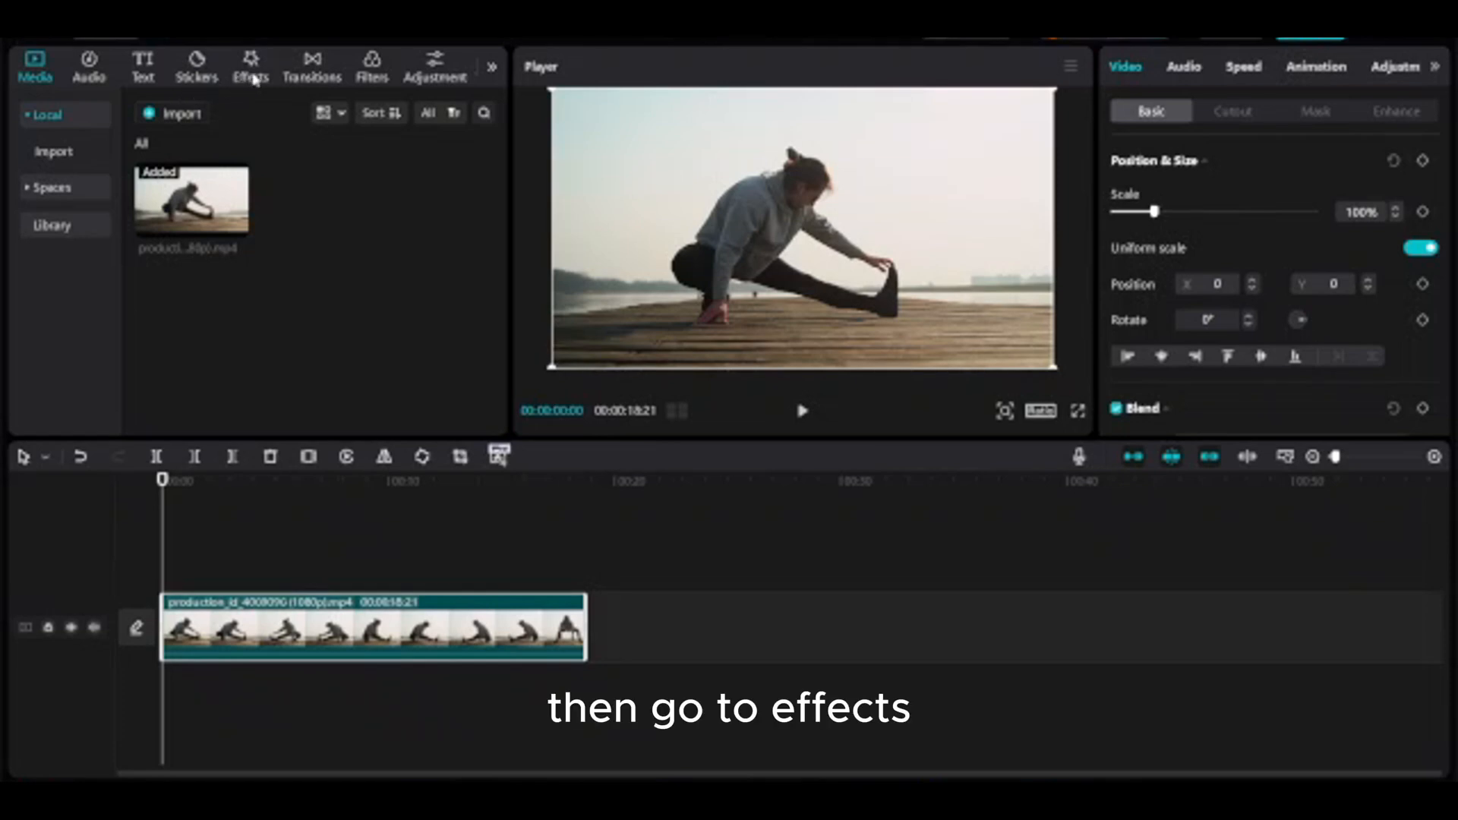
# Step: Browse the Body effects library down to the Stroke category to find Dot Shadow
pyautogui.click(251, 65)
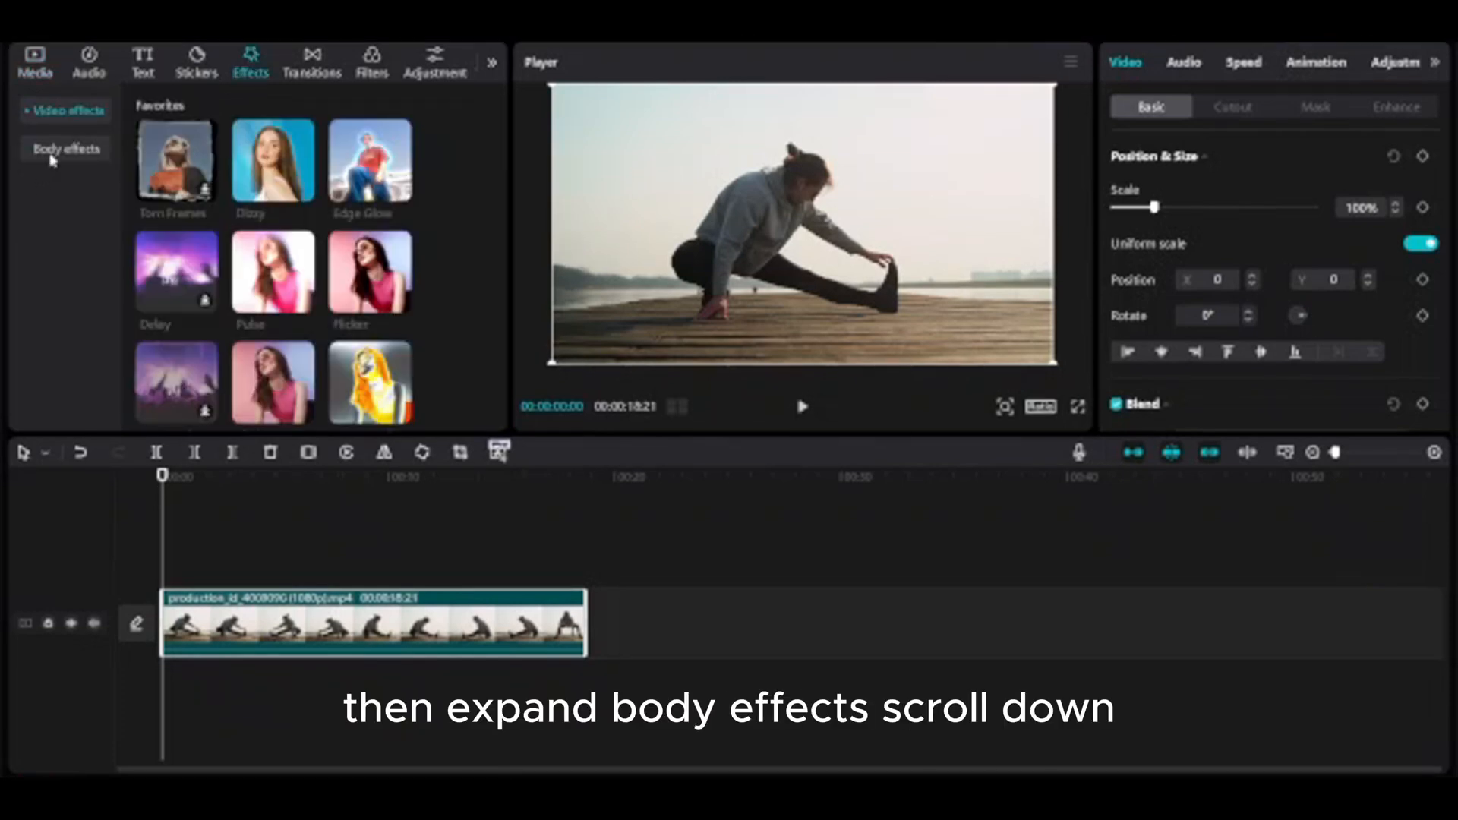
pyautogui.click(65, 147)
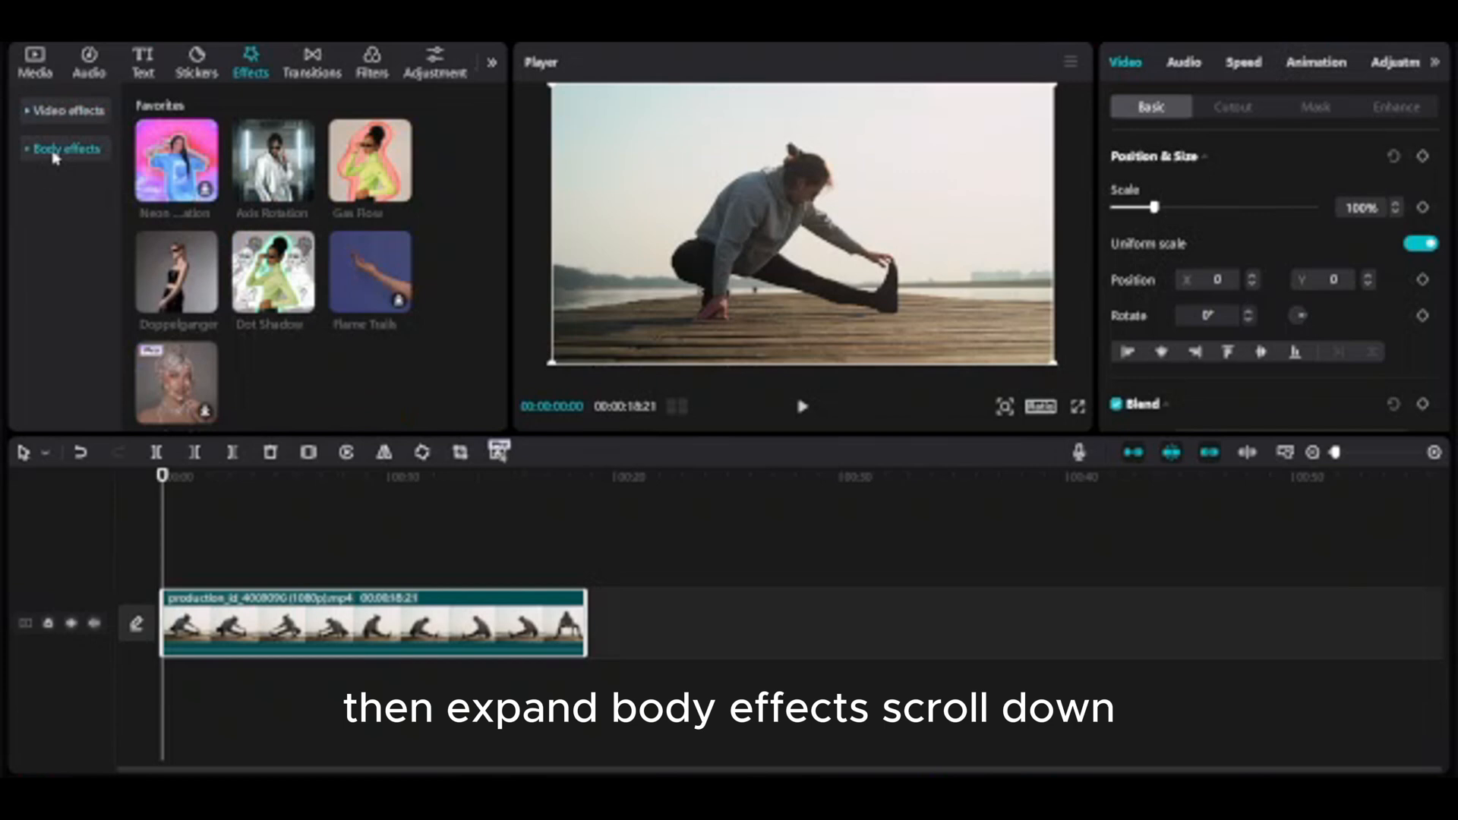
pyautogui.scroll(-3)
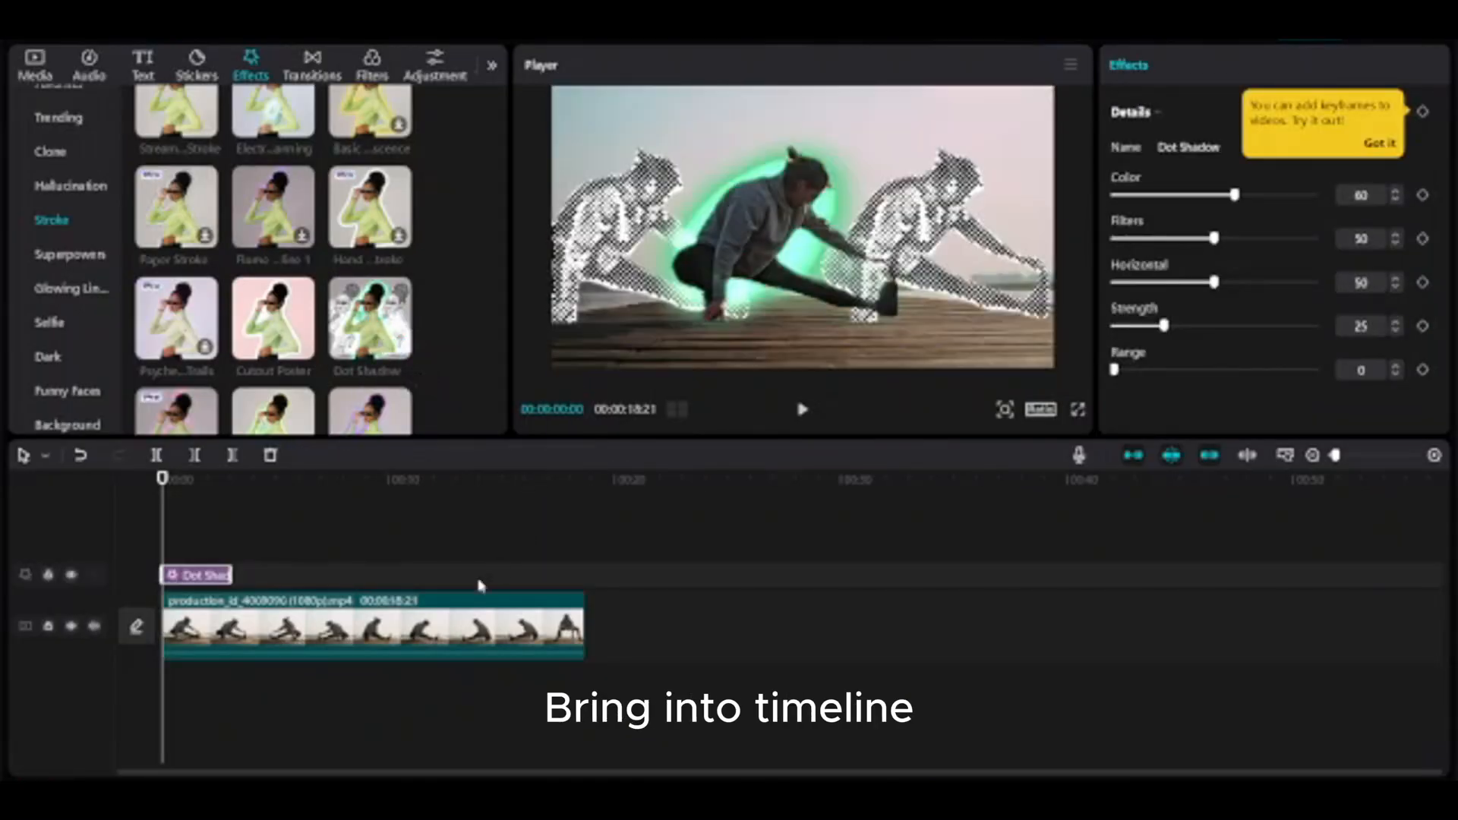
pyautogui.moveTo(232, 574); pyautogui.dragTo(488, 574)
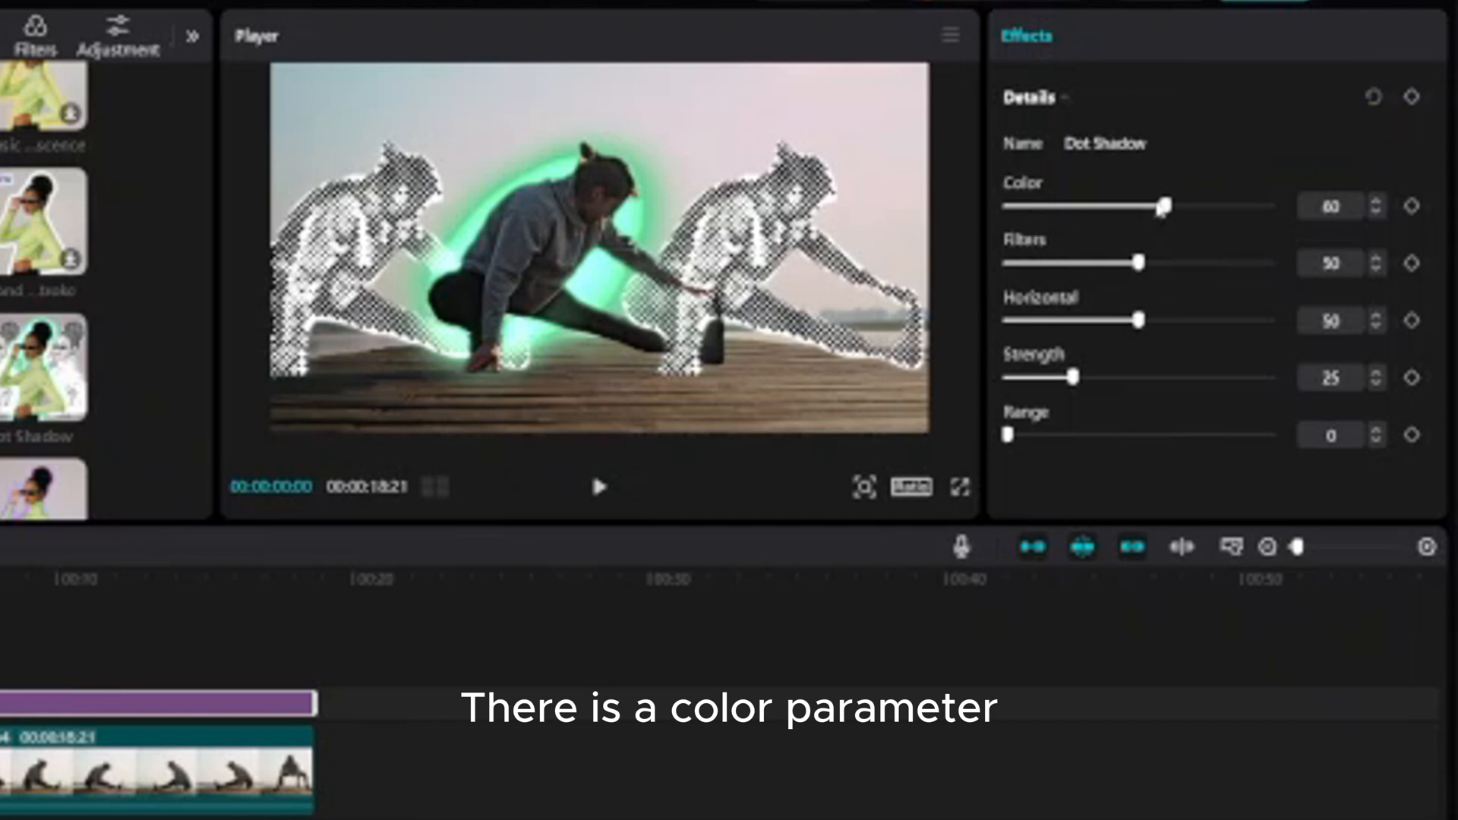
# Step: Sweep the Dot Shadow Color slider through yellow-green, orange, purple and magenta, settling on cyan at 62
pyautogui.moveTo(1165, 205); pyautogui.dragTo(1131, 205)
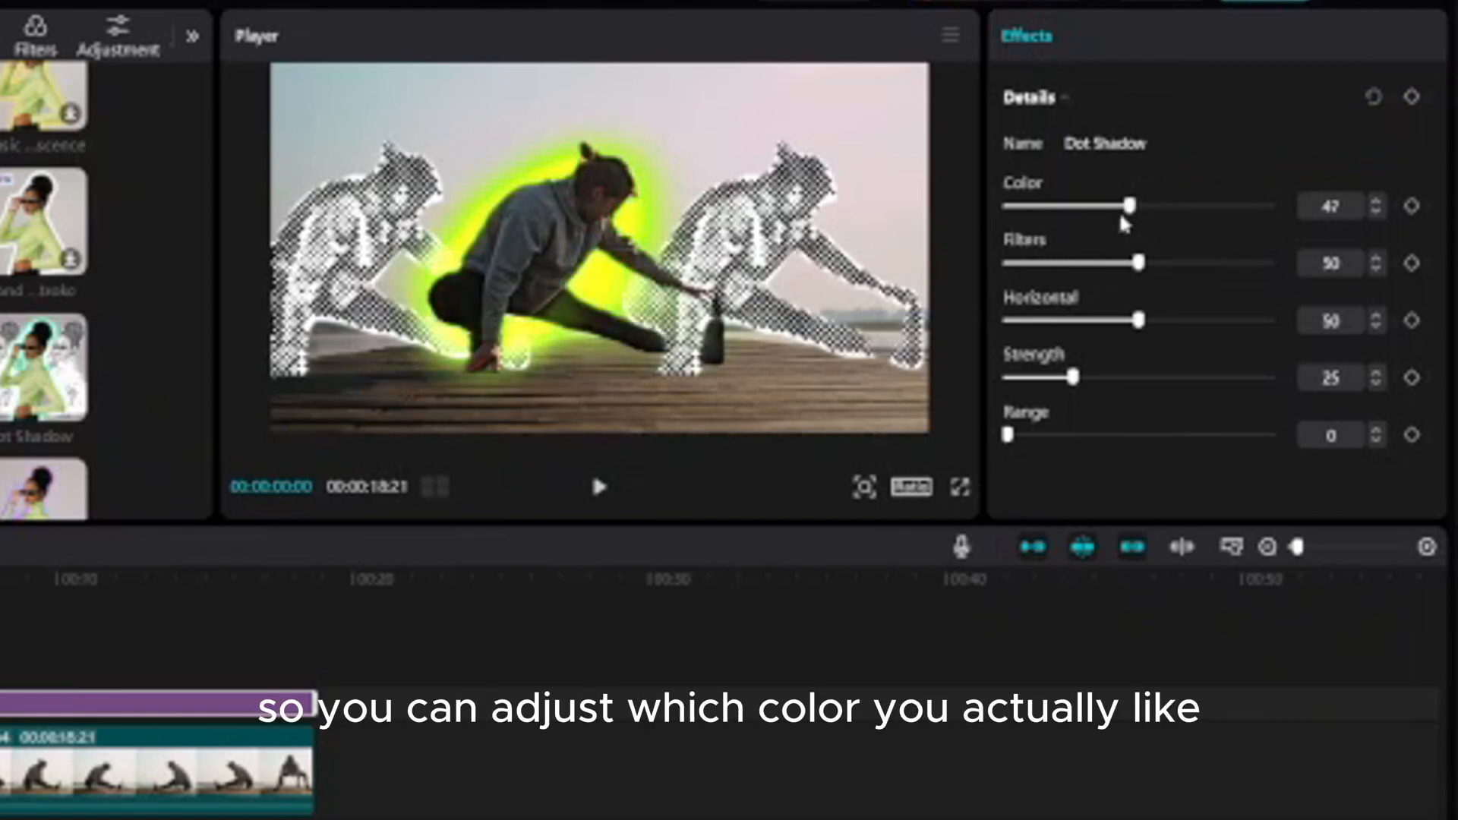
pyautogui.moveTo(1134, 204); pyautogui.dragTo(1095, 205)
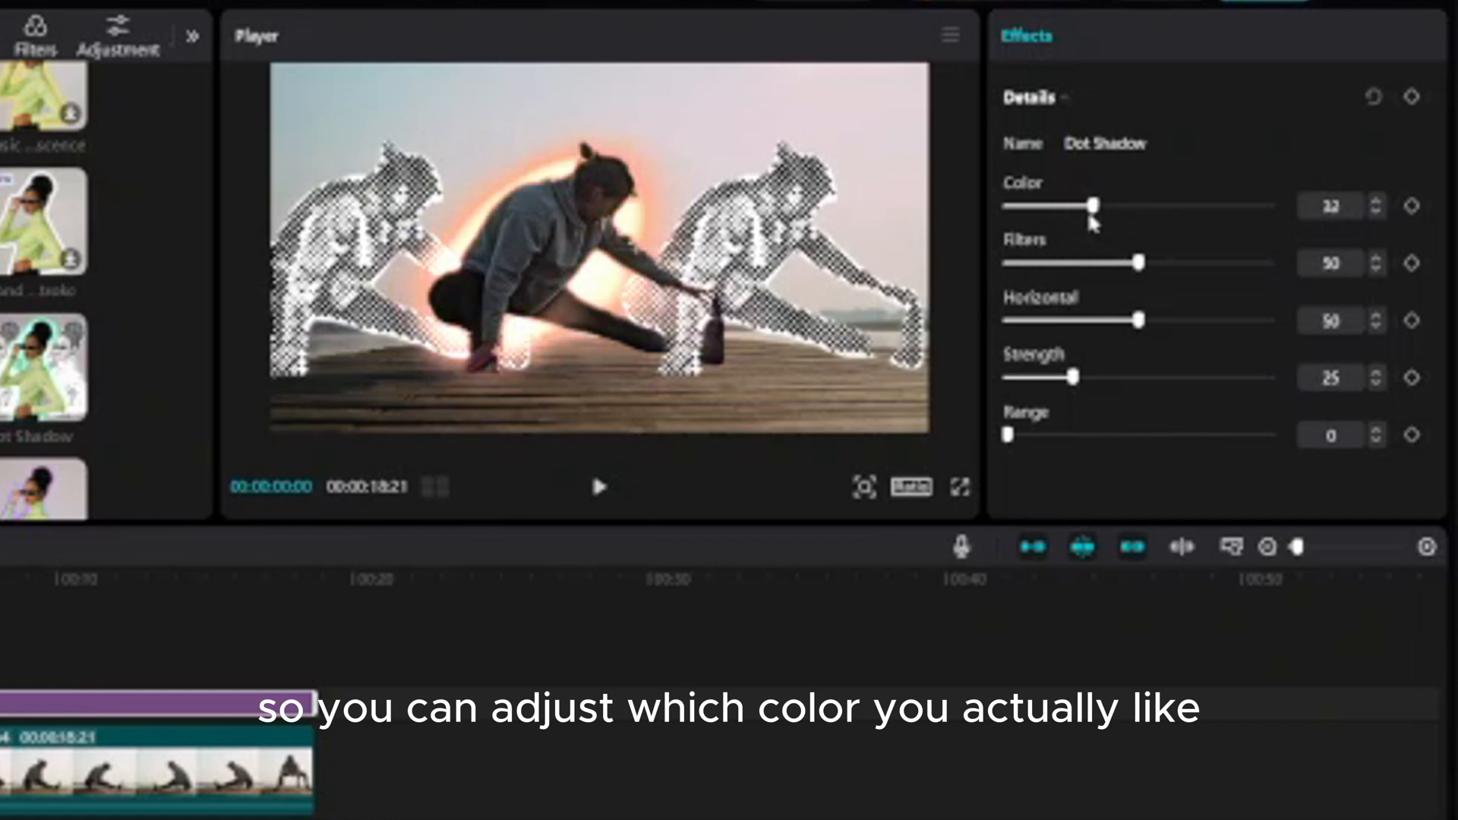
pyautogui.moveTo(1069, 206); pyautogui.dragTo(1213, 206)
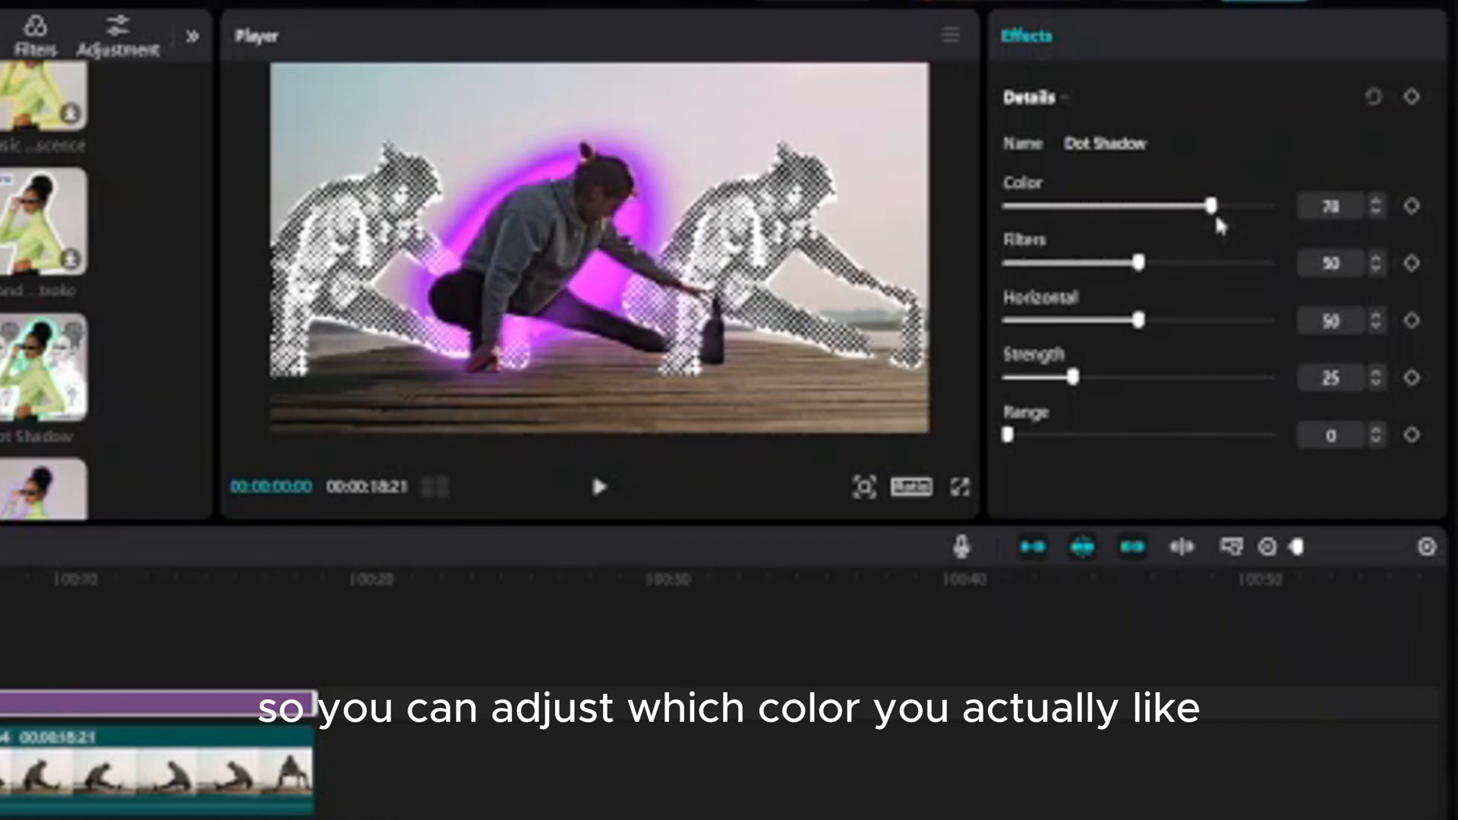
pyautogui.moveTo(1212, 205); pyautogui.dragTo(1252, 205)
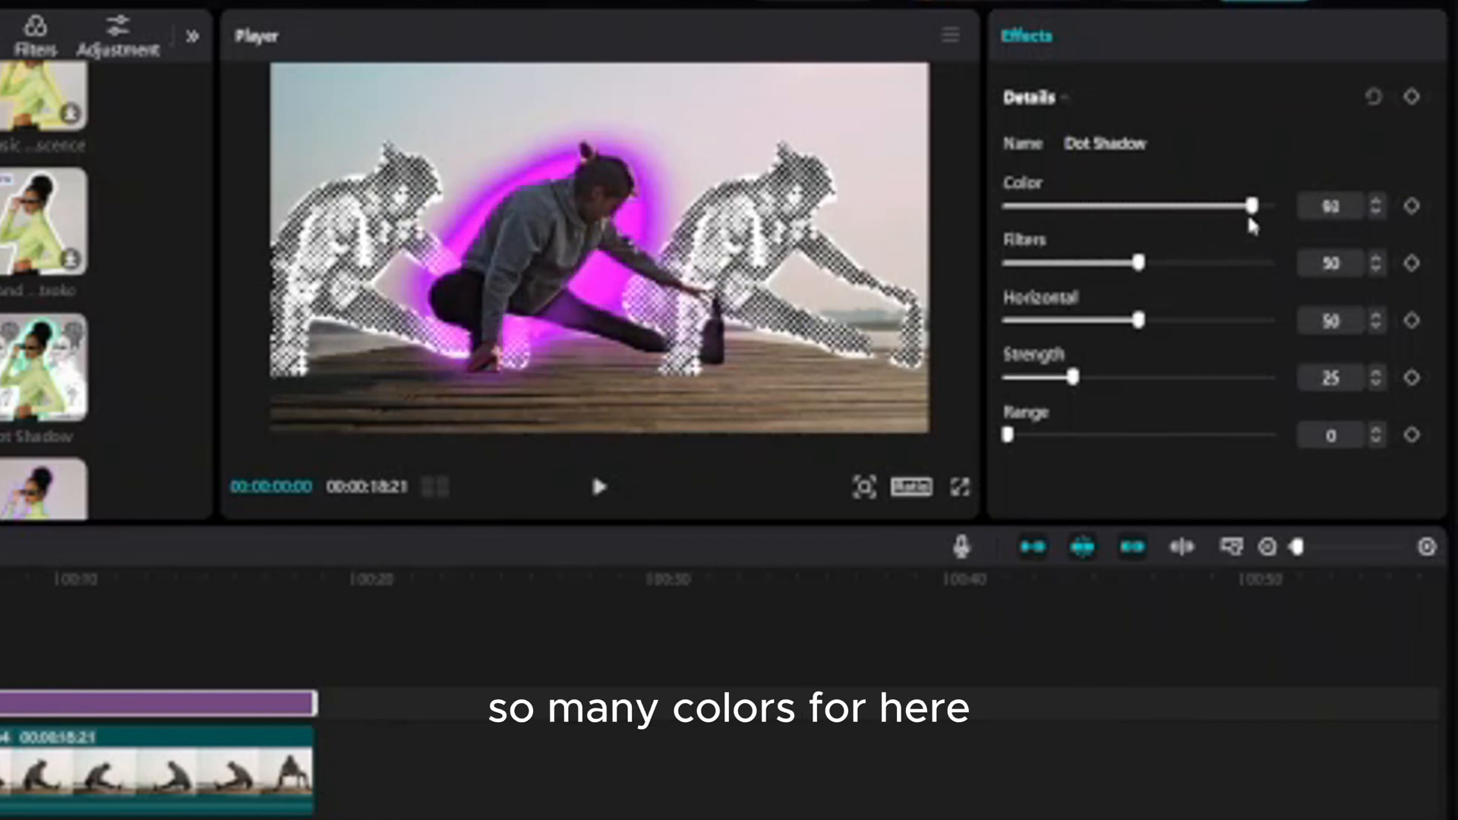
pyautogui.moveTo(1249, 206); pyautogui.dragTo(1175, 207)
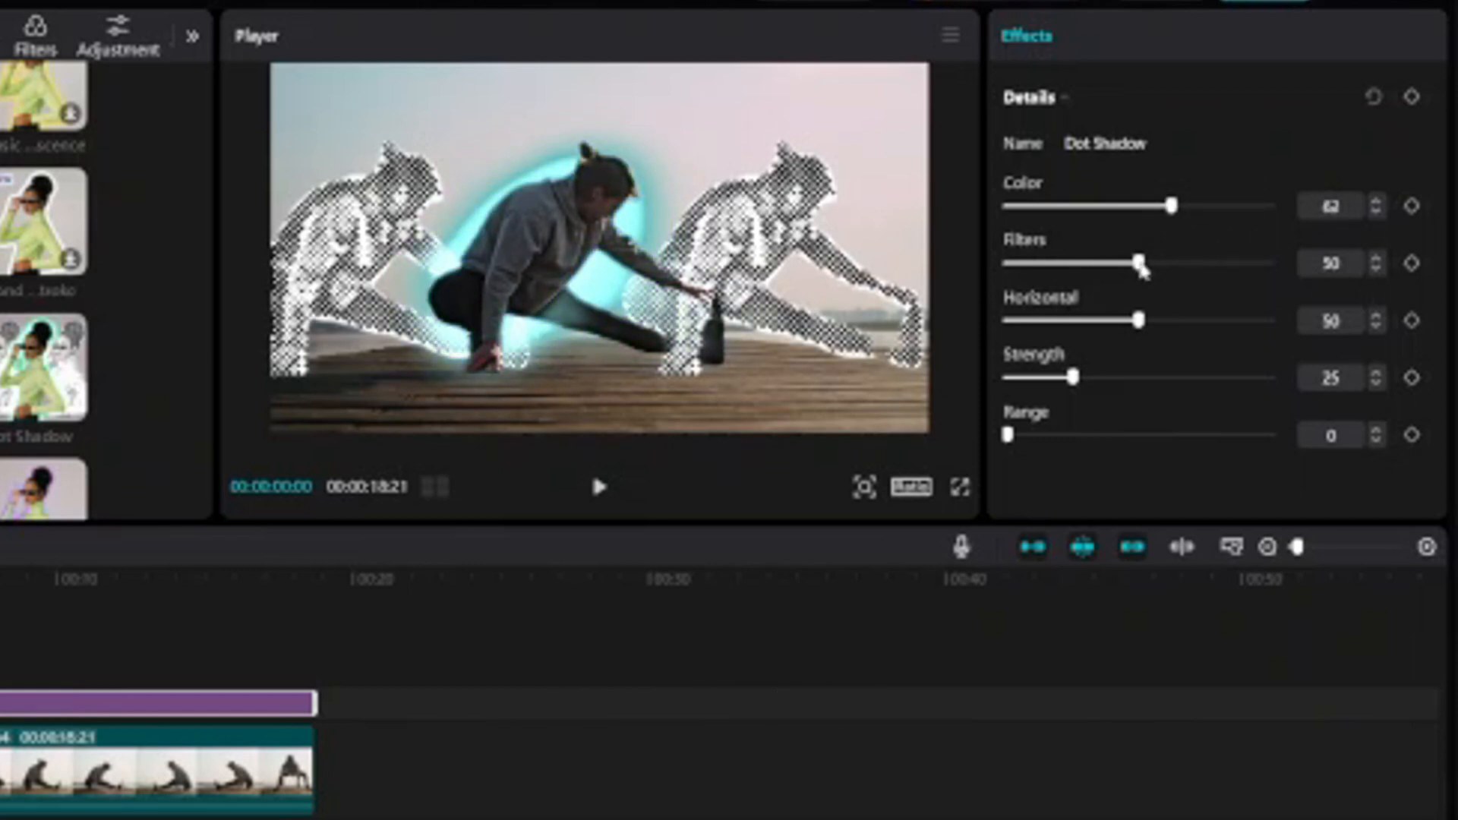
# Step: Lower the Dot Shadow Filters value almost to zero, then raise it to 39
pyautogui.moveTo(1144, 262); pyautogui.dragTo(1033, 263)
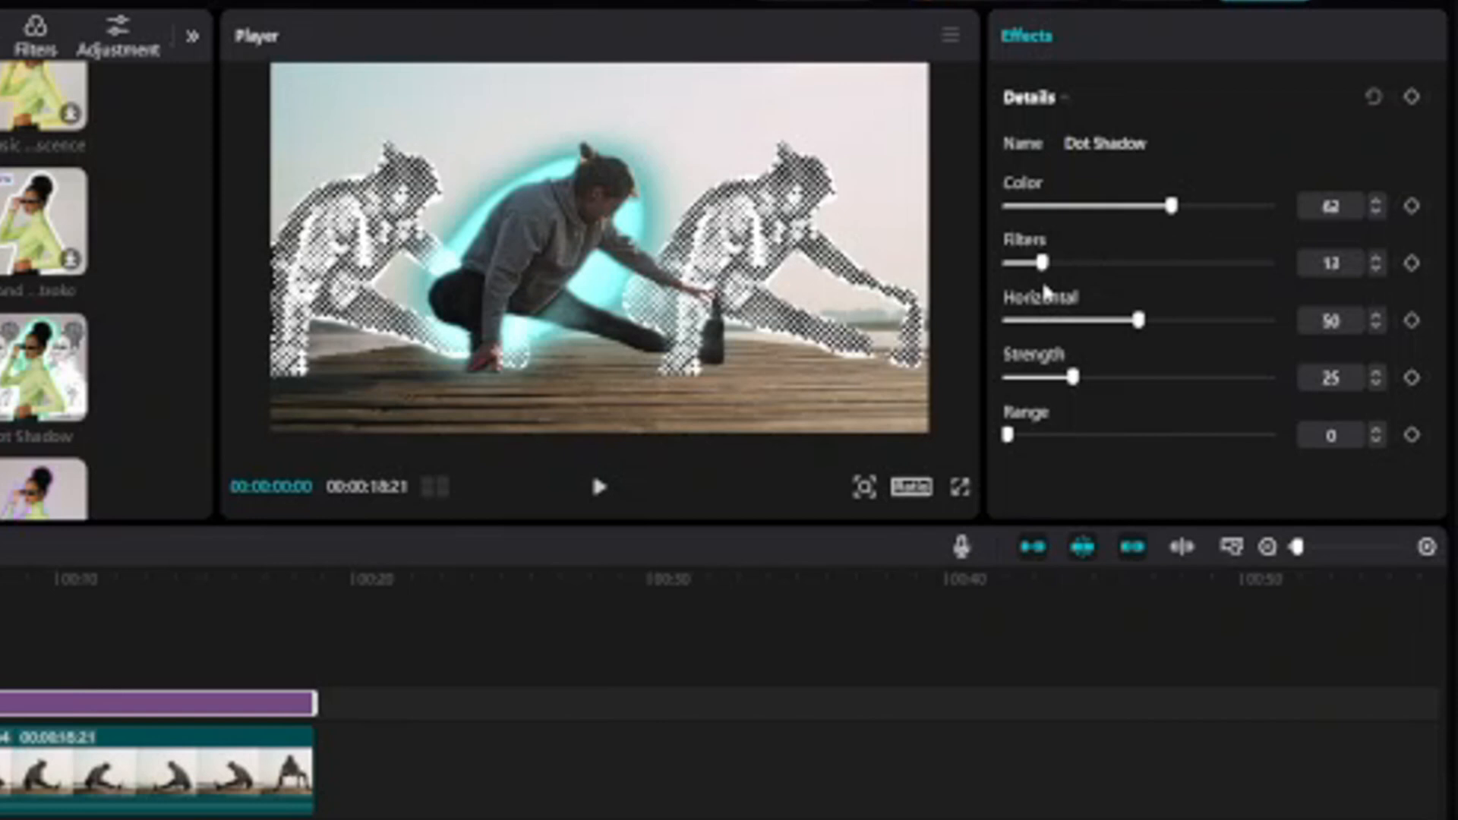
pyautogui.moveTo(1042, 263); pyautogui.dragTo(1011, 263)
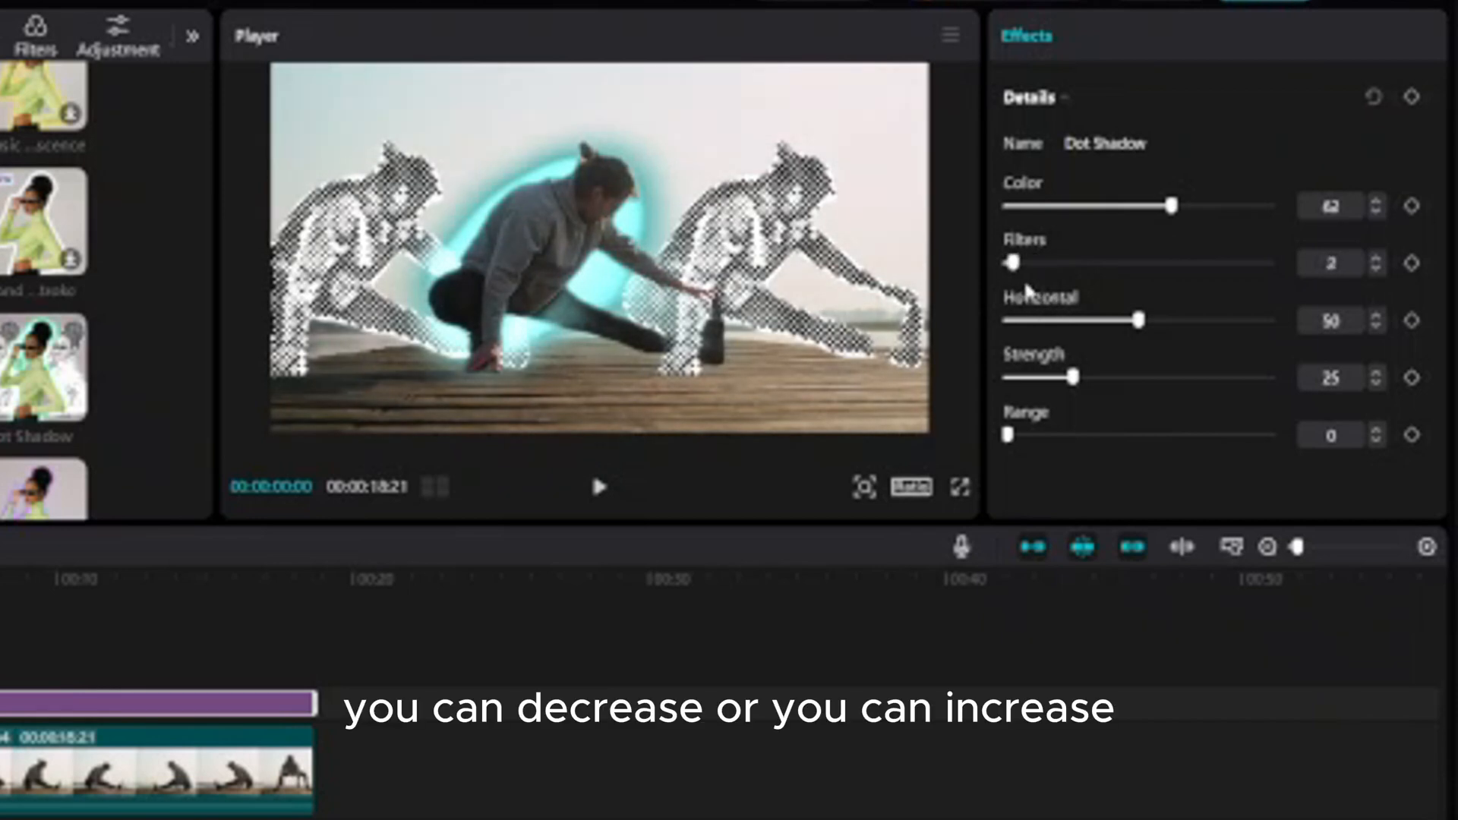
pyautogui.moveTo(1008, 263); pyautogui.dragTo(1083, 263)
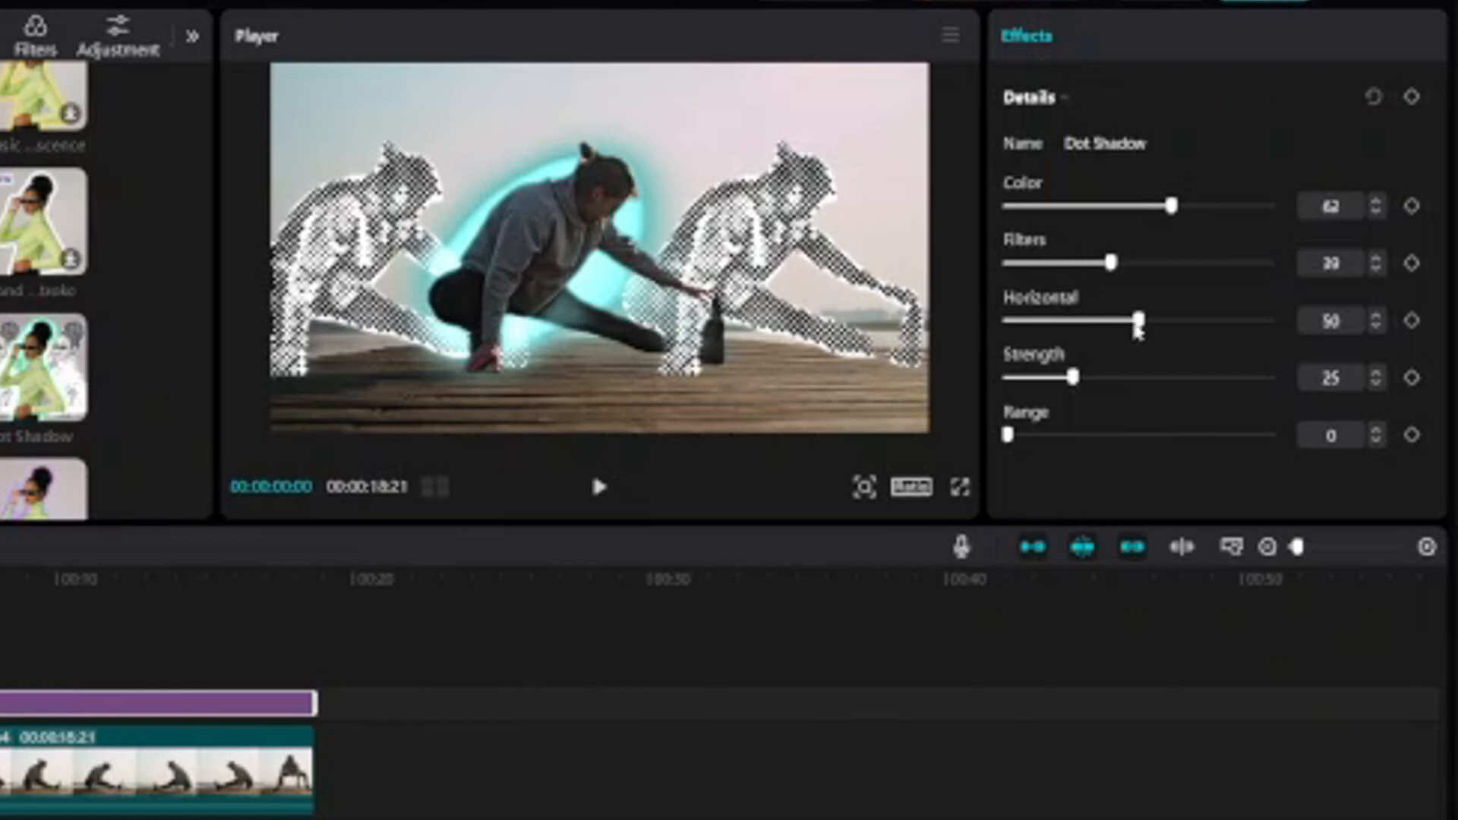
# Step: Bring the dotted clones closer with Horizontal at 32 and raise the Dot Shadow strength
pyautogui.moveTo(1141, 319); pyautogui.dragTo(1104, 318)
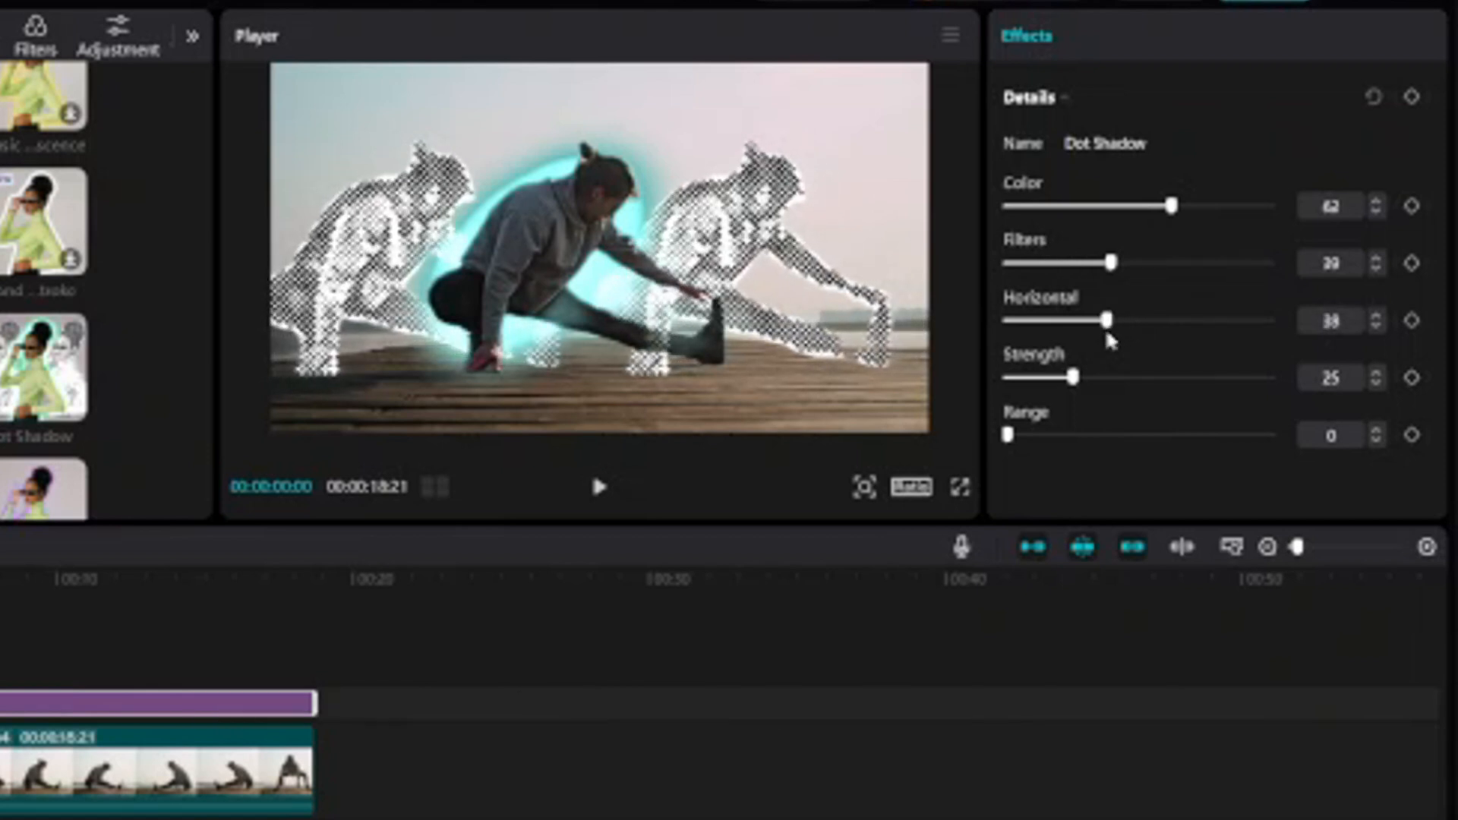
pyautogui.moveTo(1102, 321); pyautogui.dragTo(1086, 321)
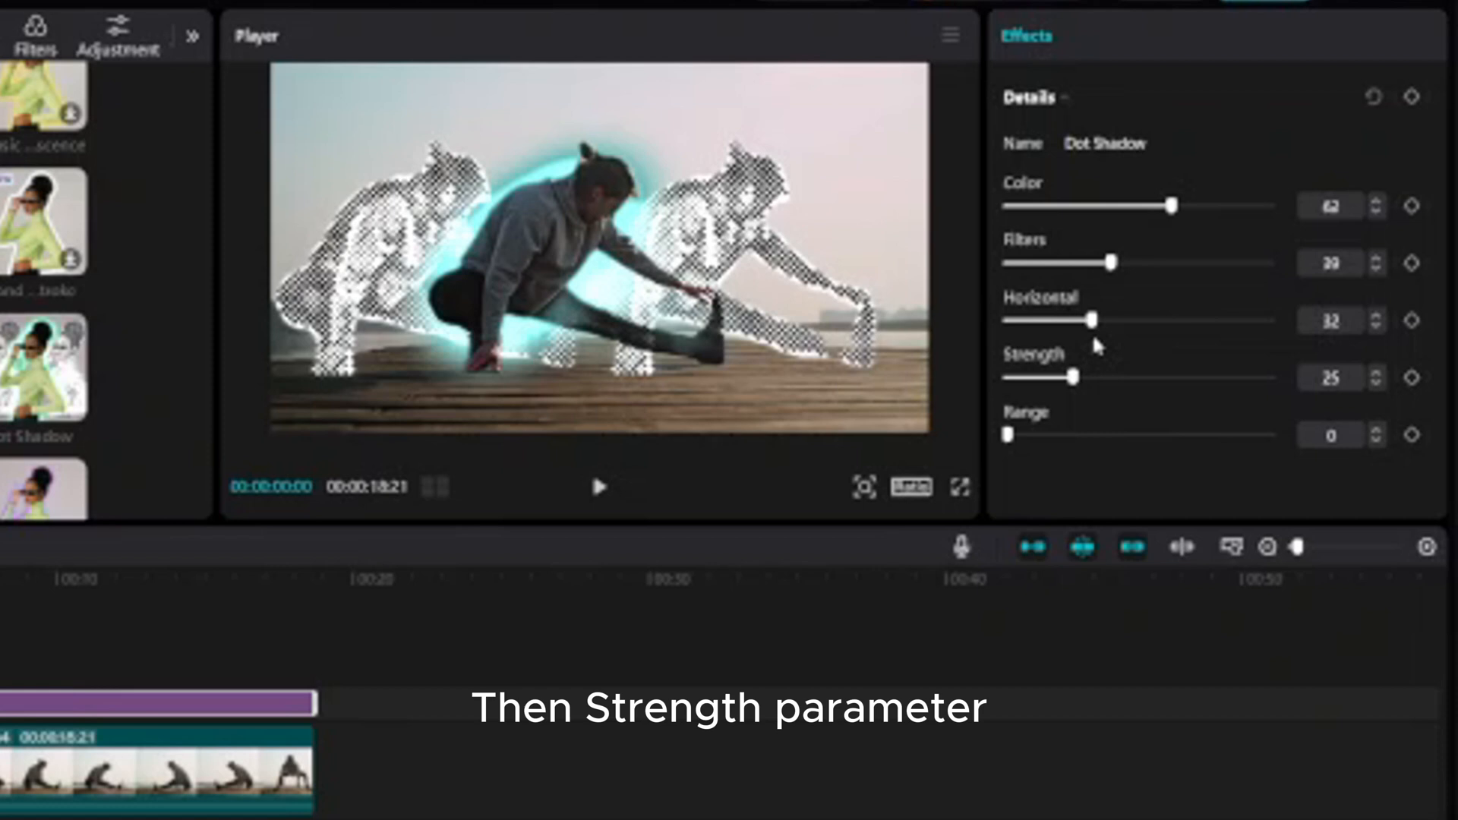
pyautogui.moveTo(1075, 376); pyautogui.dragTo(1084, 377)
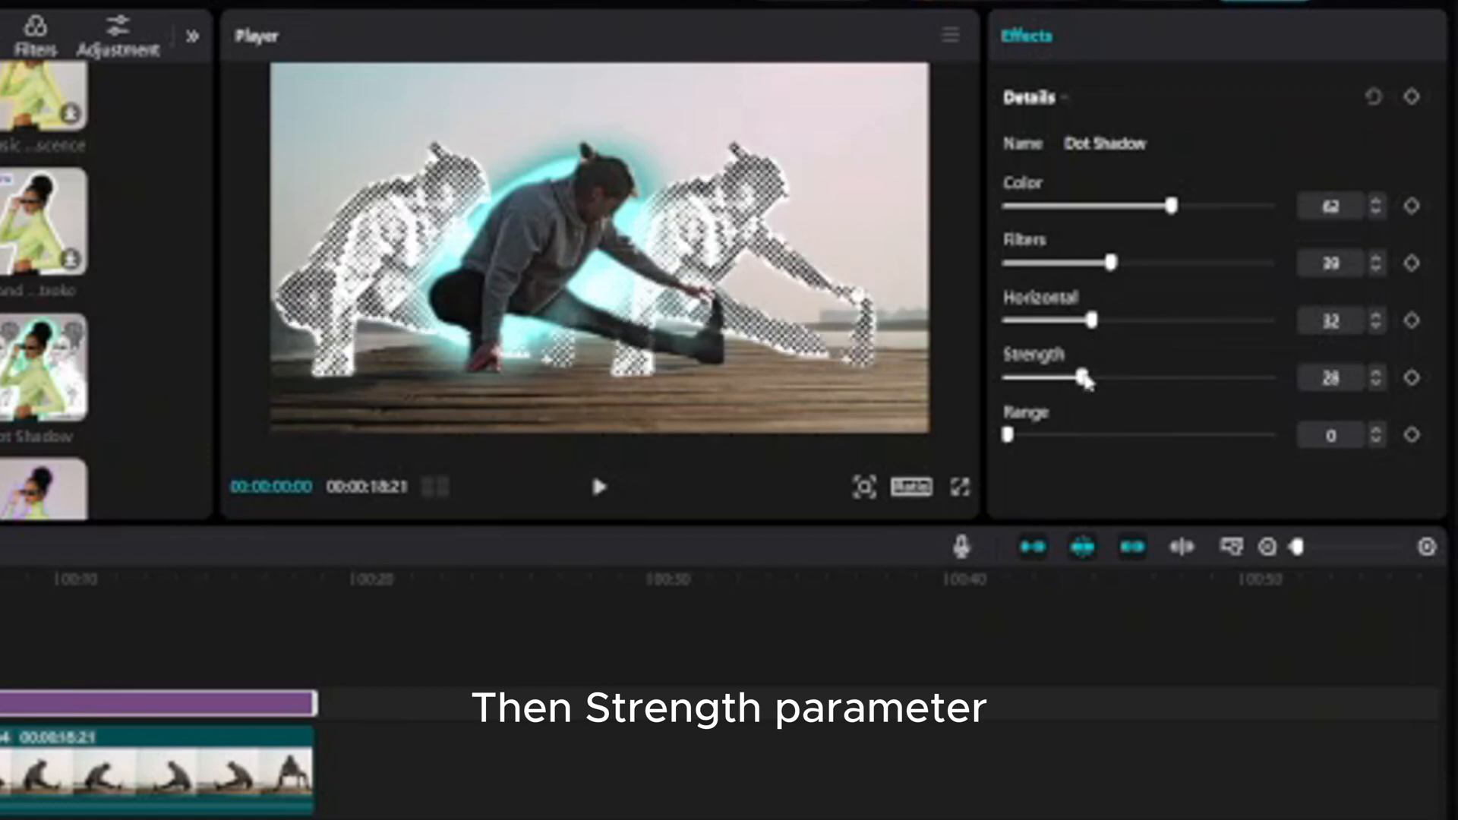
pyautogui.moveTo(1082, 376); pyautogui.dragTo(1209, 377)
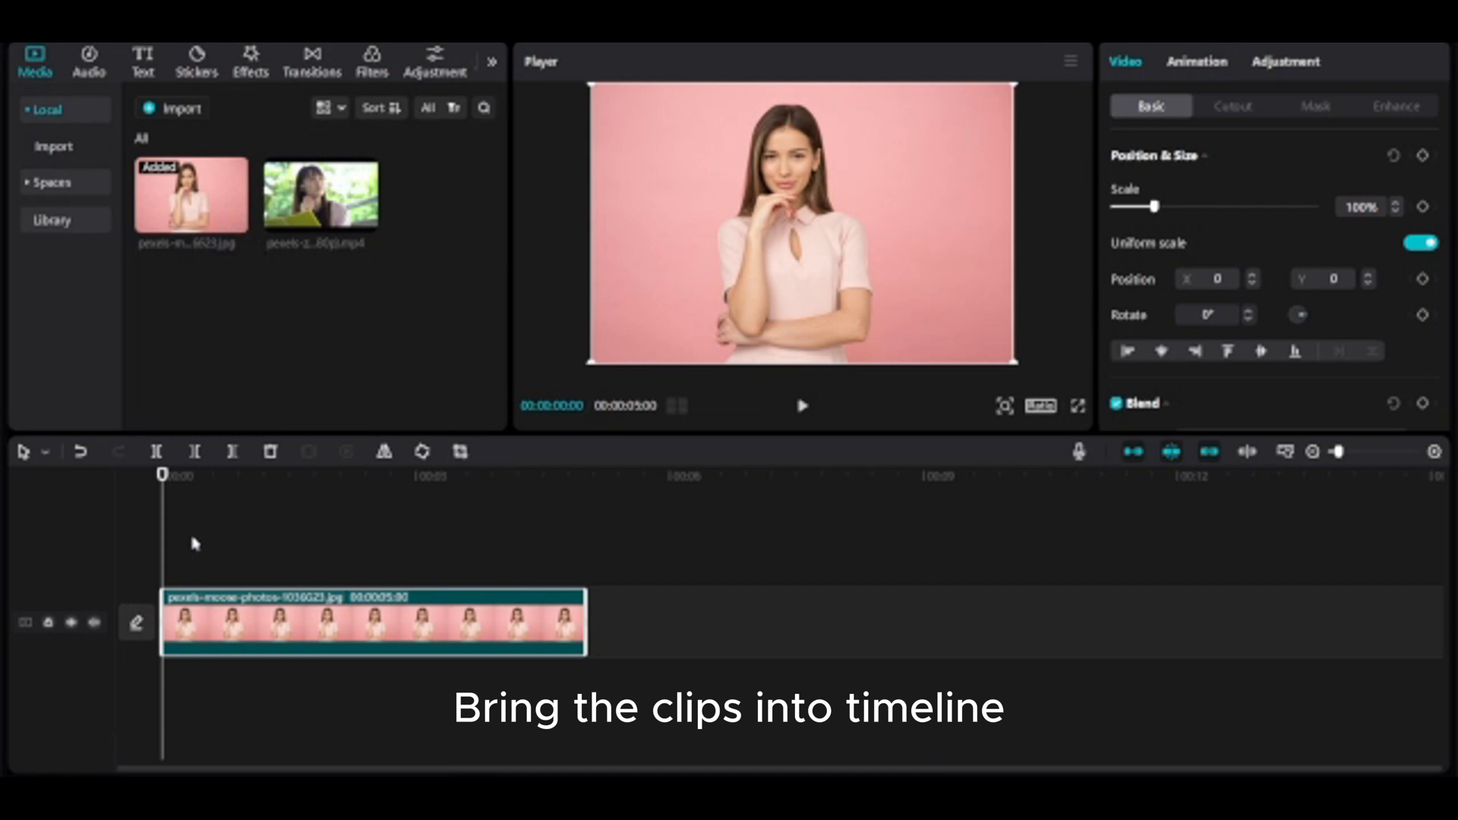
# Step: Browse Effects > Body effects to the Clone category containing Doppelganger
pyautogui.click(251, 57)
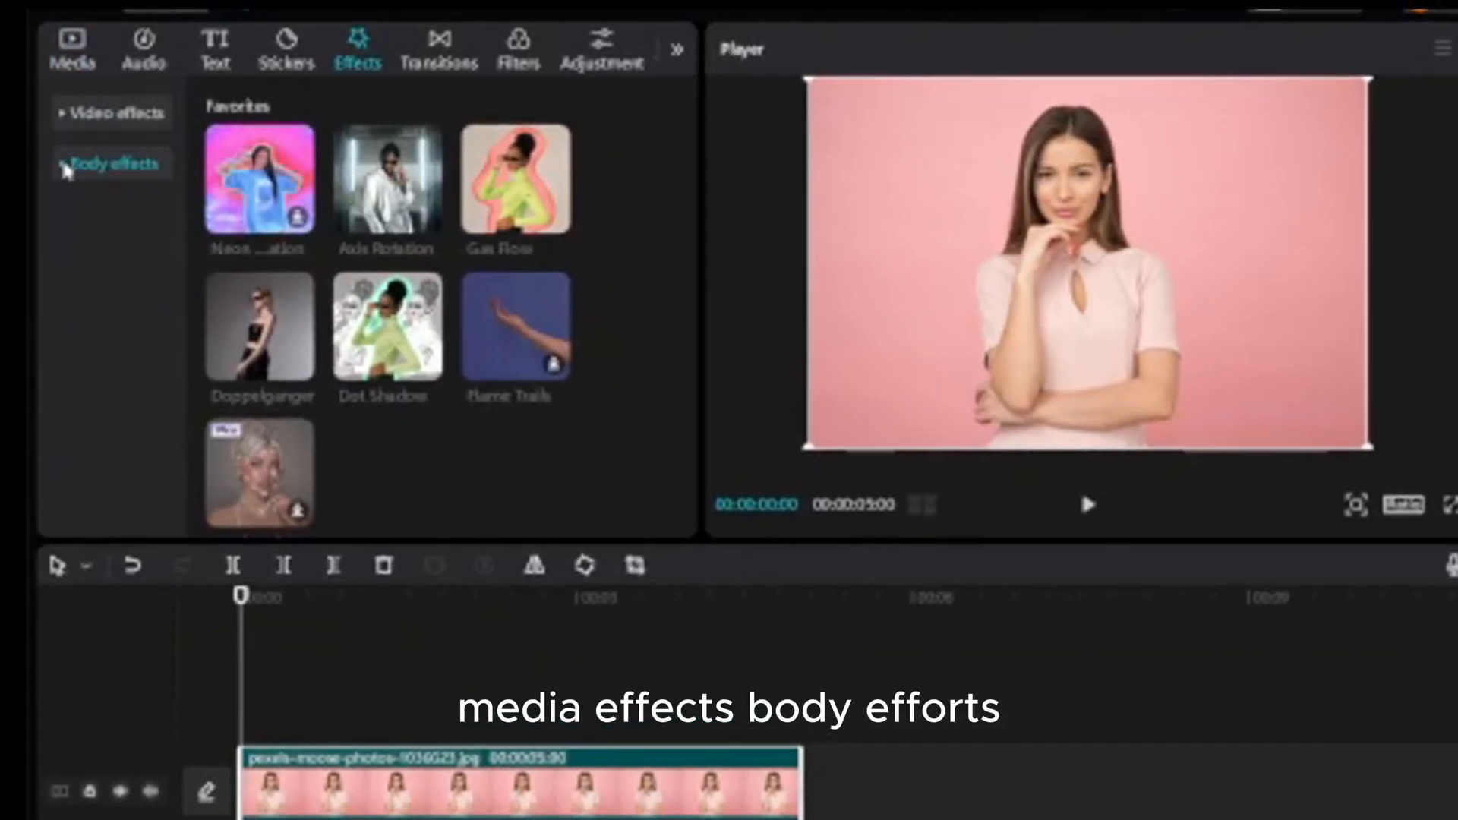
pyautogui.click(111, 164)
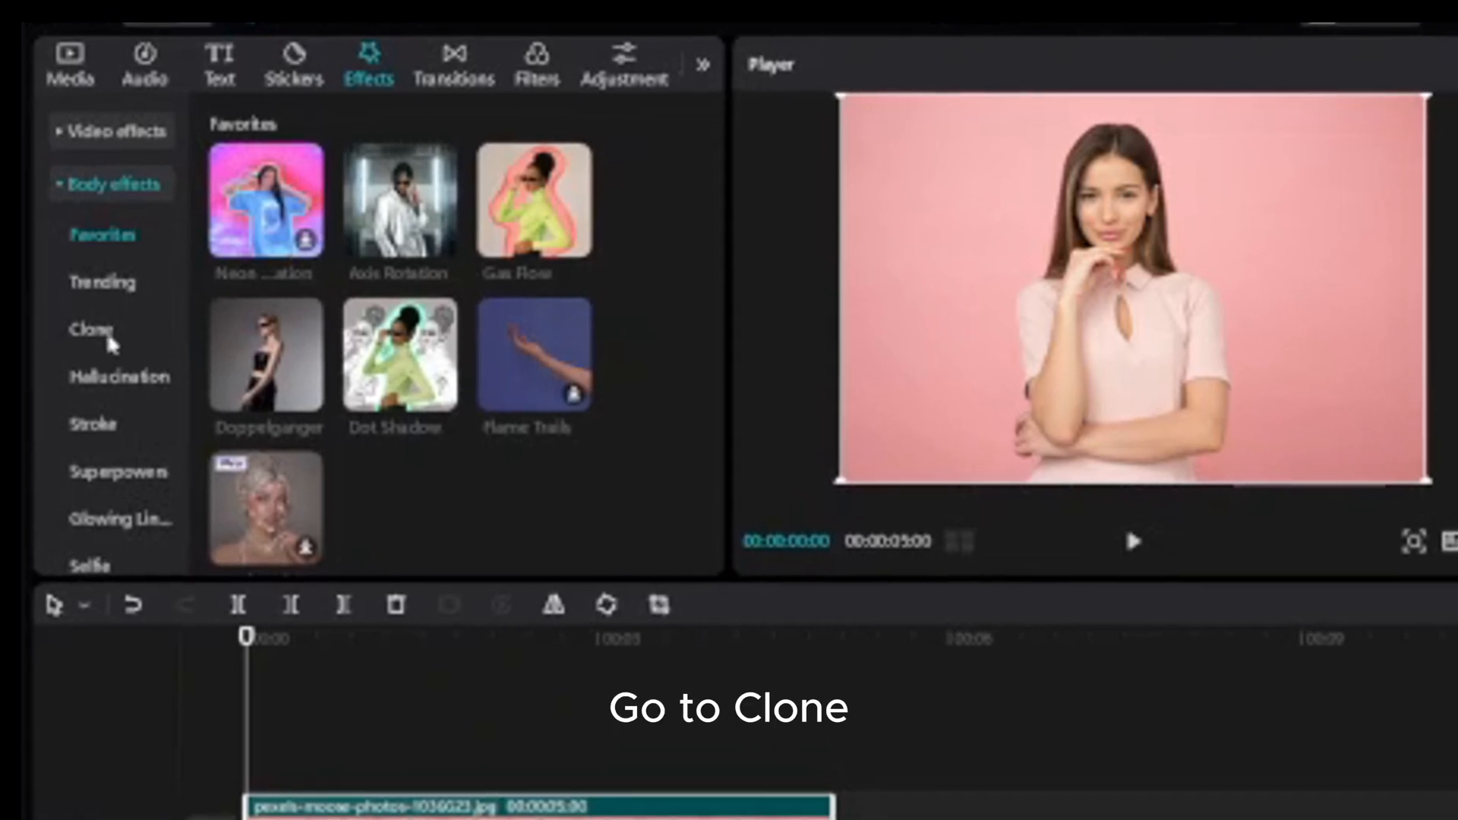
pyautogui.click(90, 331)
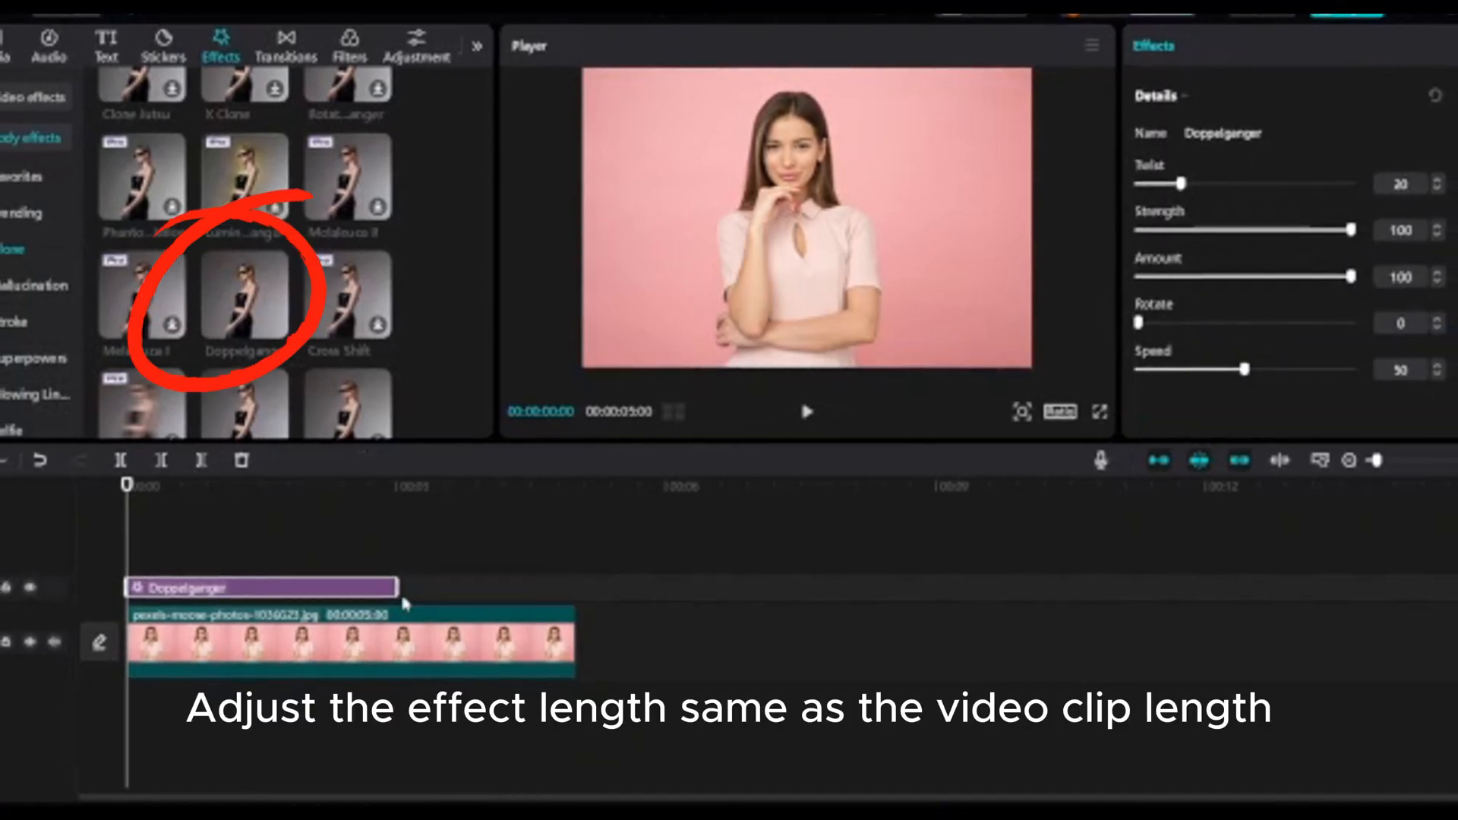
# Step: Stretch the Doppelganger effect bar to cover the full five-second photo clip
pyautogui.moveTo(395, 586); pyautogui.dragTo(573, 586)
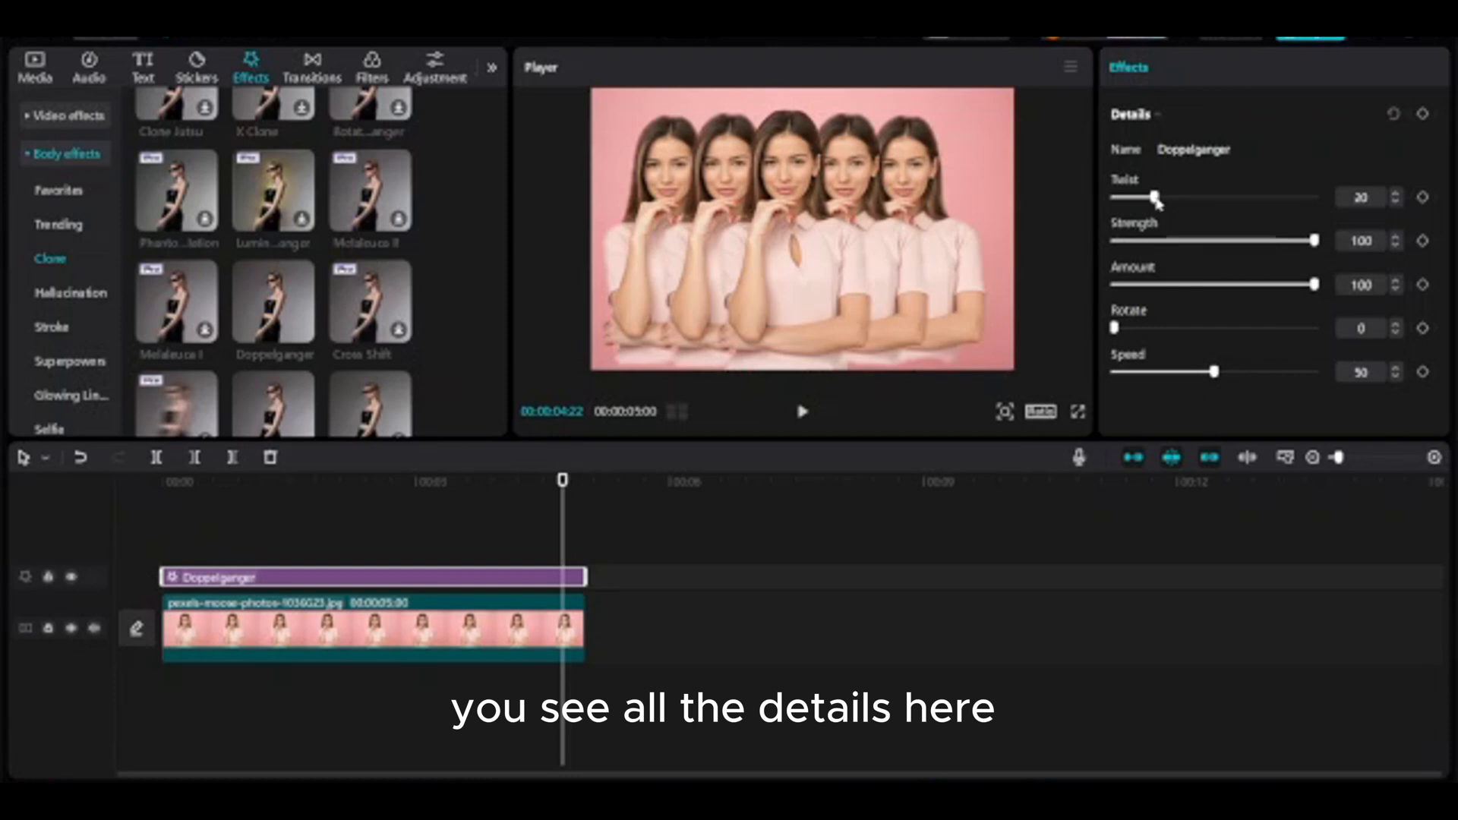
# Step: Nudge Doppelganger twist back to 22 and settle strength at 79 after pushing it higher
pyautogui.moveTo(1157, 196); pyautogui.dragTo(1139, 196)
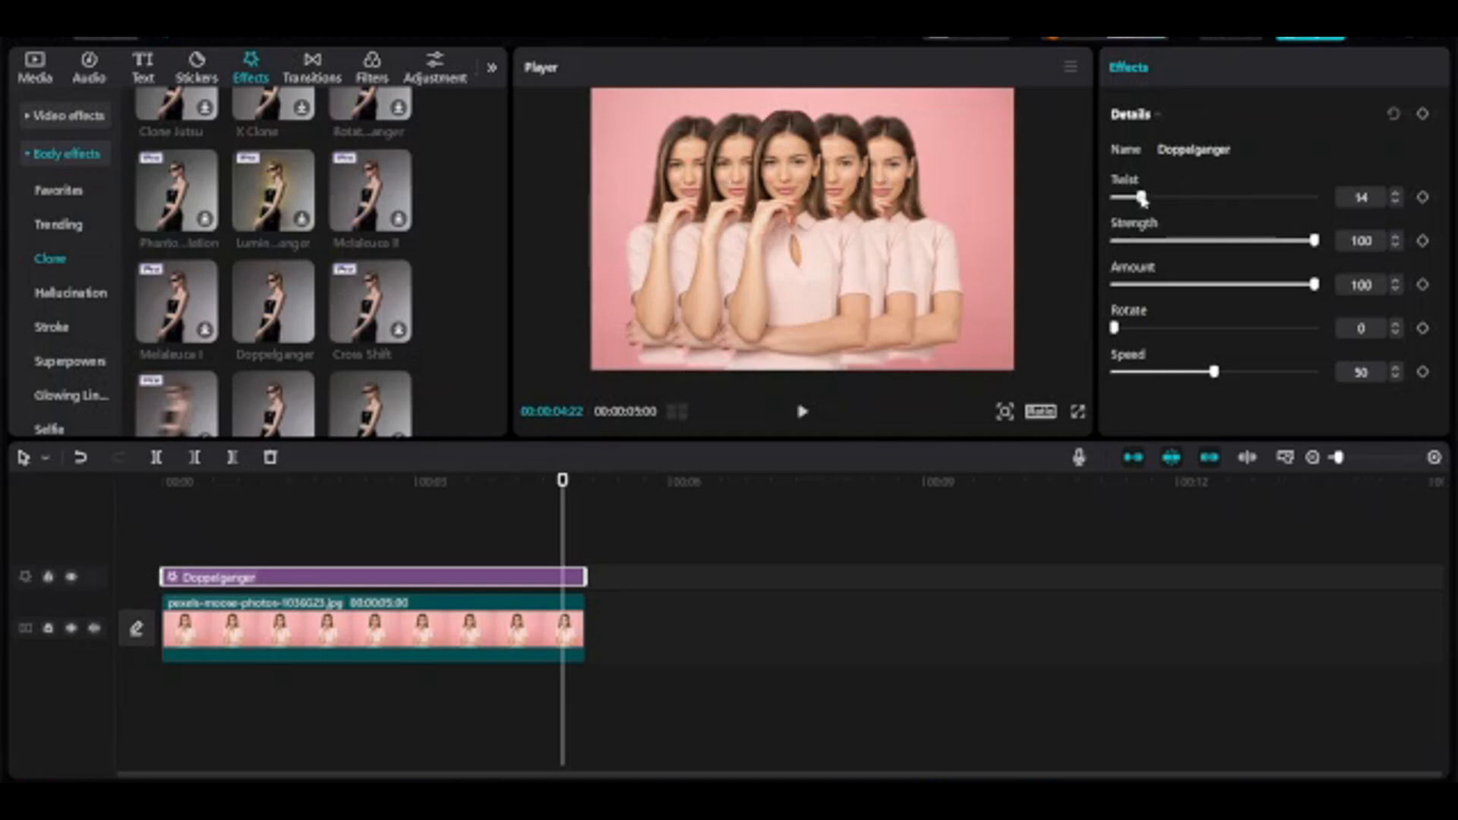
pyautogui.moveTo(1125, 198); pyautogui.dragTo(1148, 197)
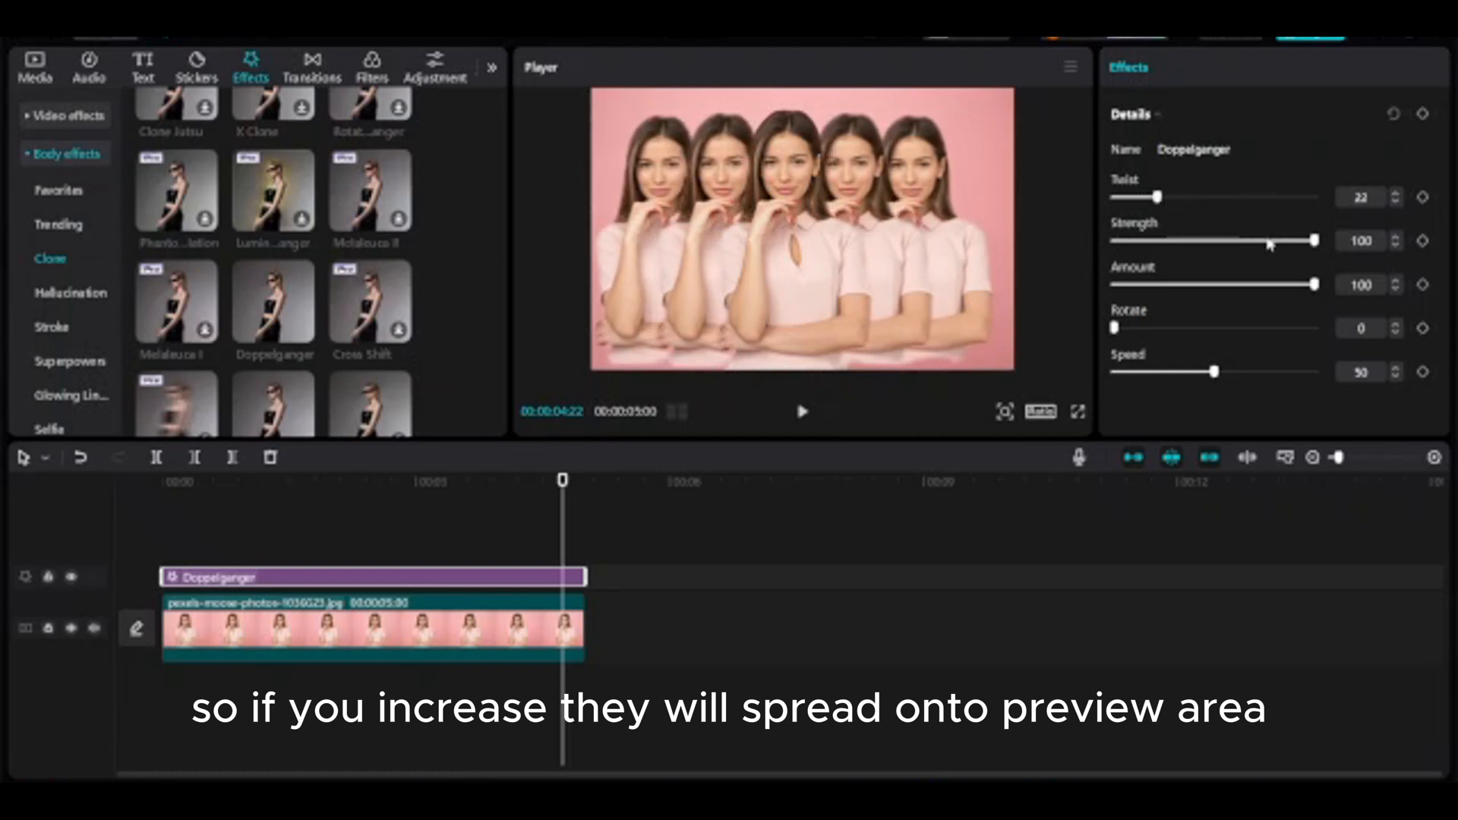
pyautogui.moveTo(1310, 240); pyautogui.dragTo(1288, 240)
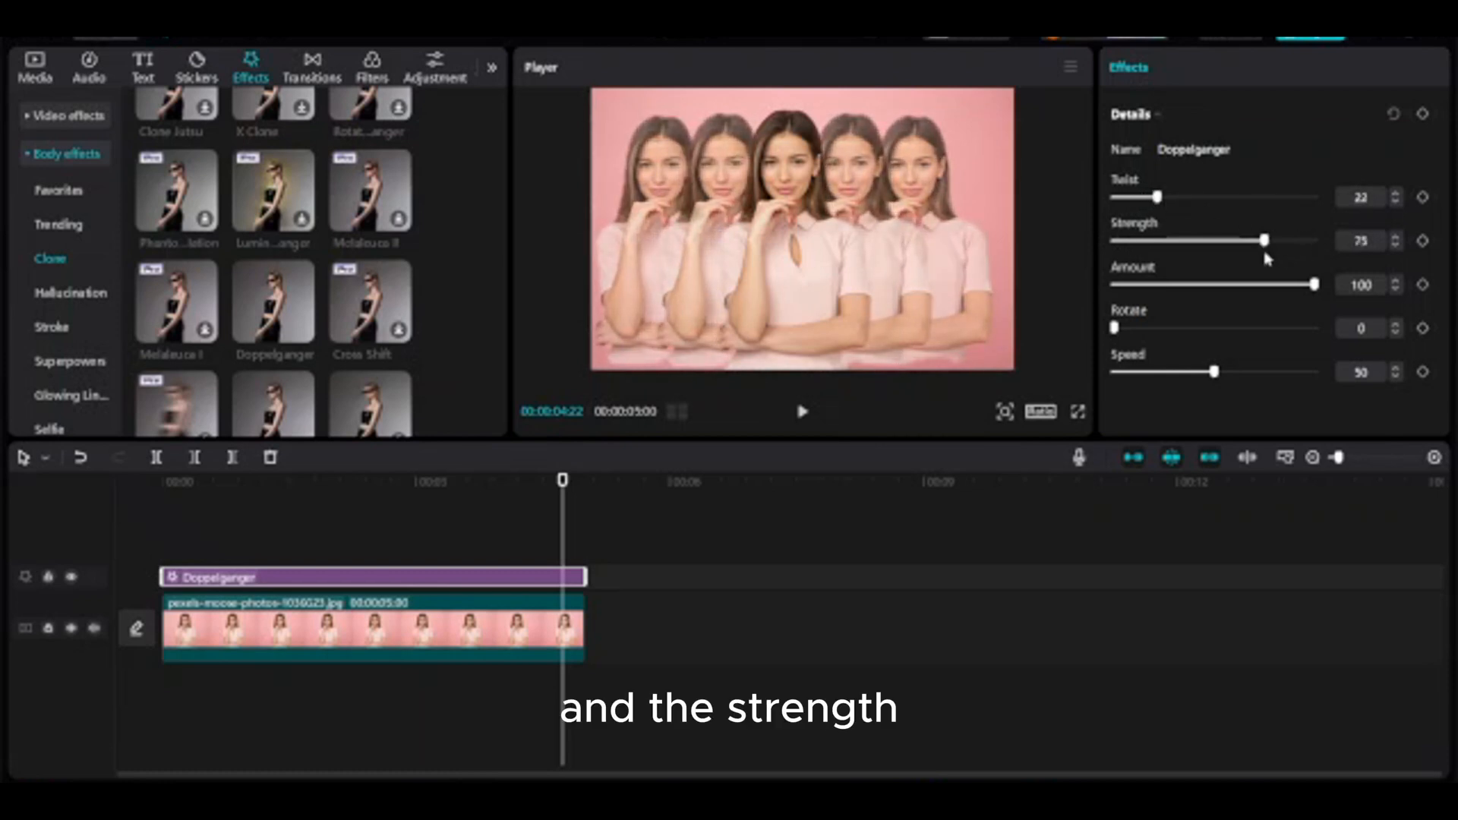
pyautogui.moveTo(1262, 241); pyautogui.dragTo(1283, 241)
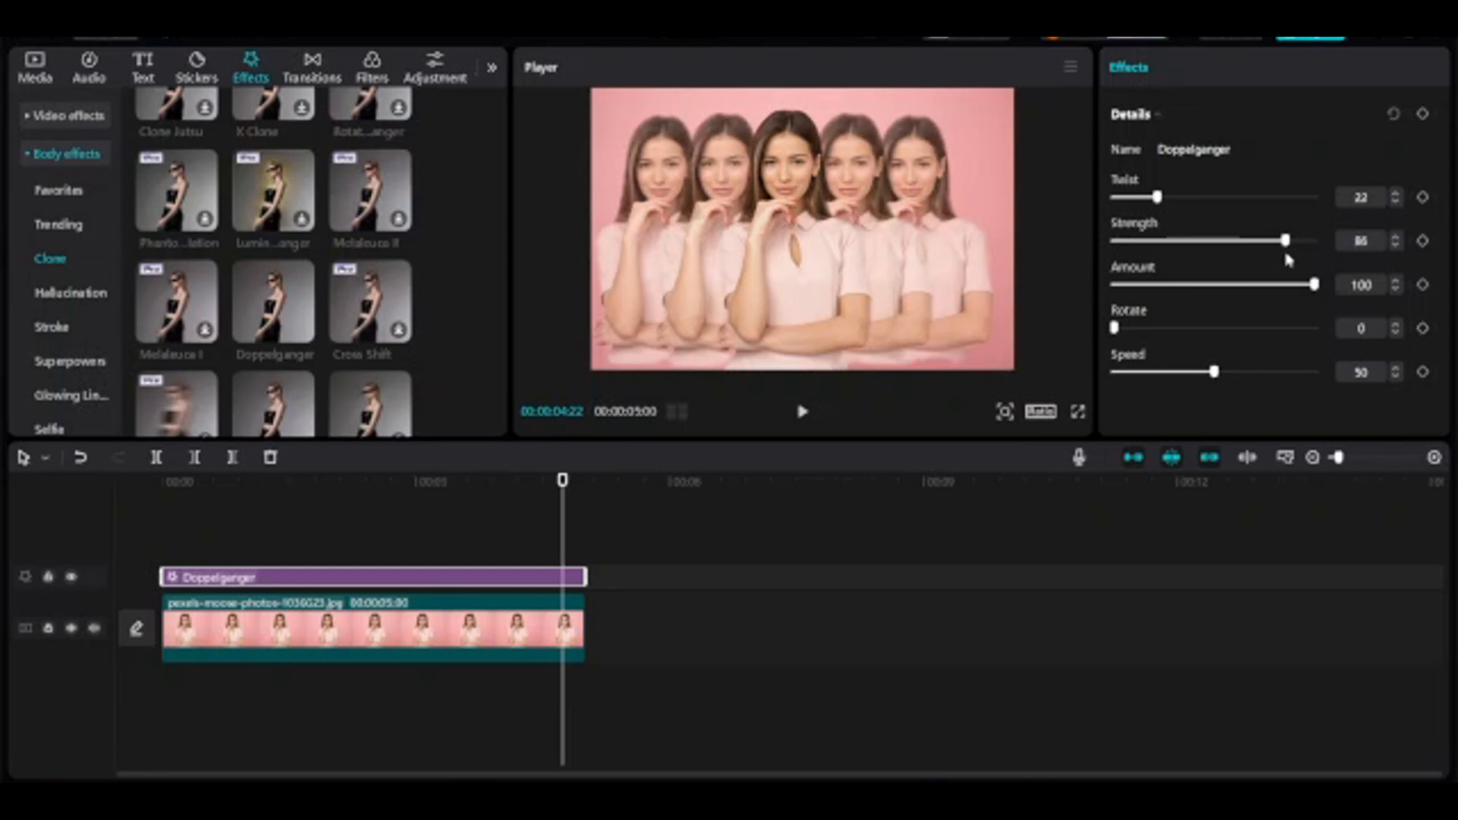
pyautogui.moveTo(1283, 240); pyautogui.dragTo(1274, 240)
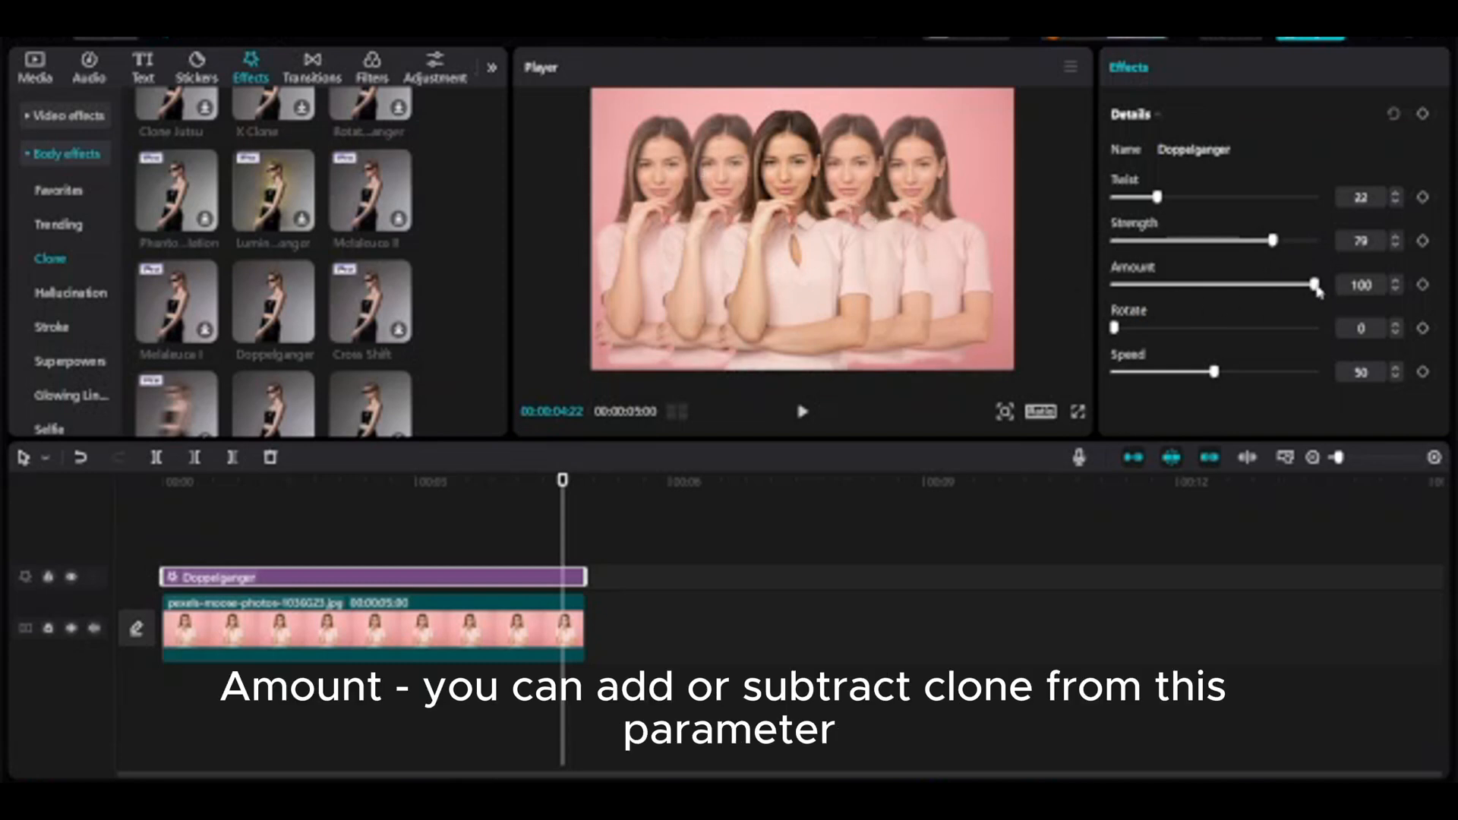
# Step: Drop the clone amount to its minimum, then raise it back to 98
pyautogui.moveTo(1310, 285); pyautogui.dragTo(1157, 285)
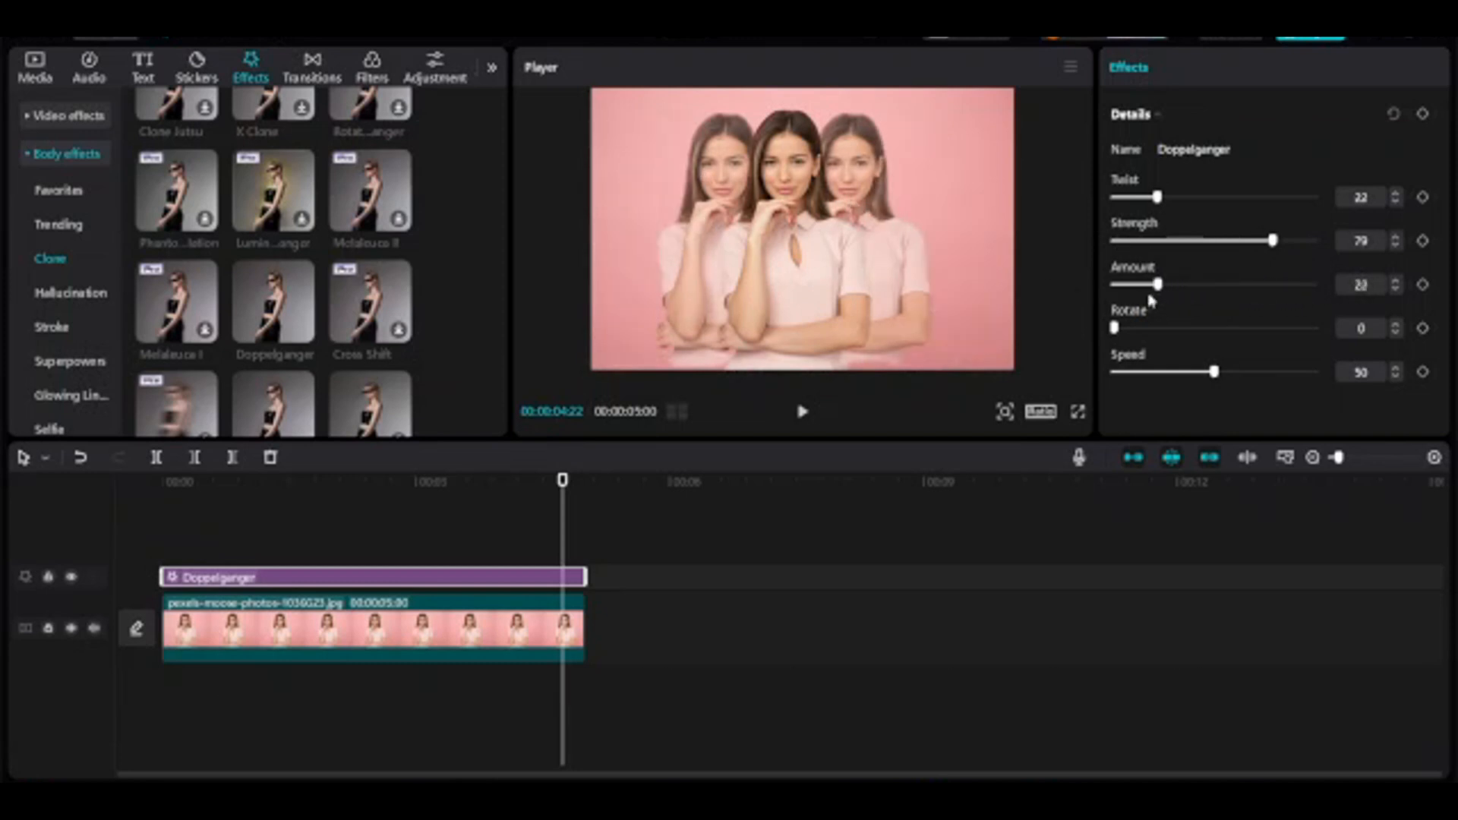
pyautogui.moveTo(1157, 284); pyautogui.dragTo(1116, 284)
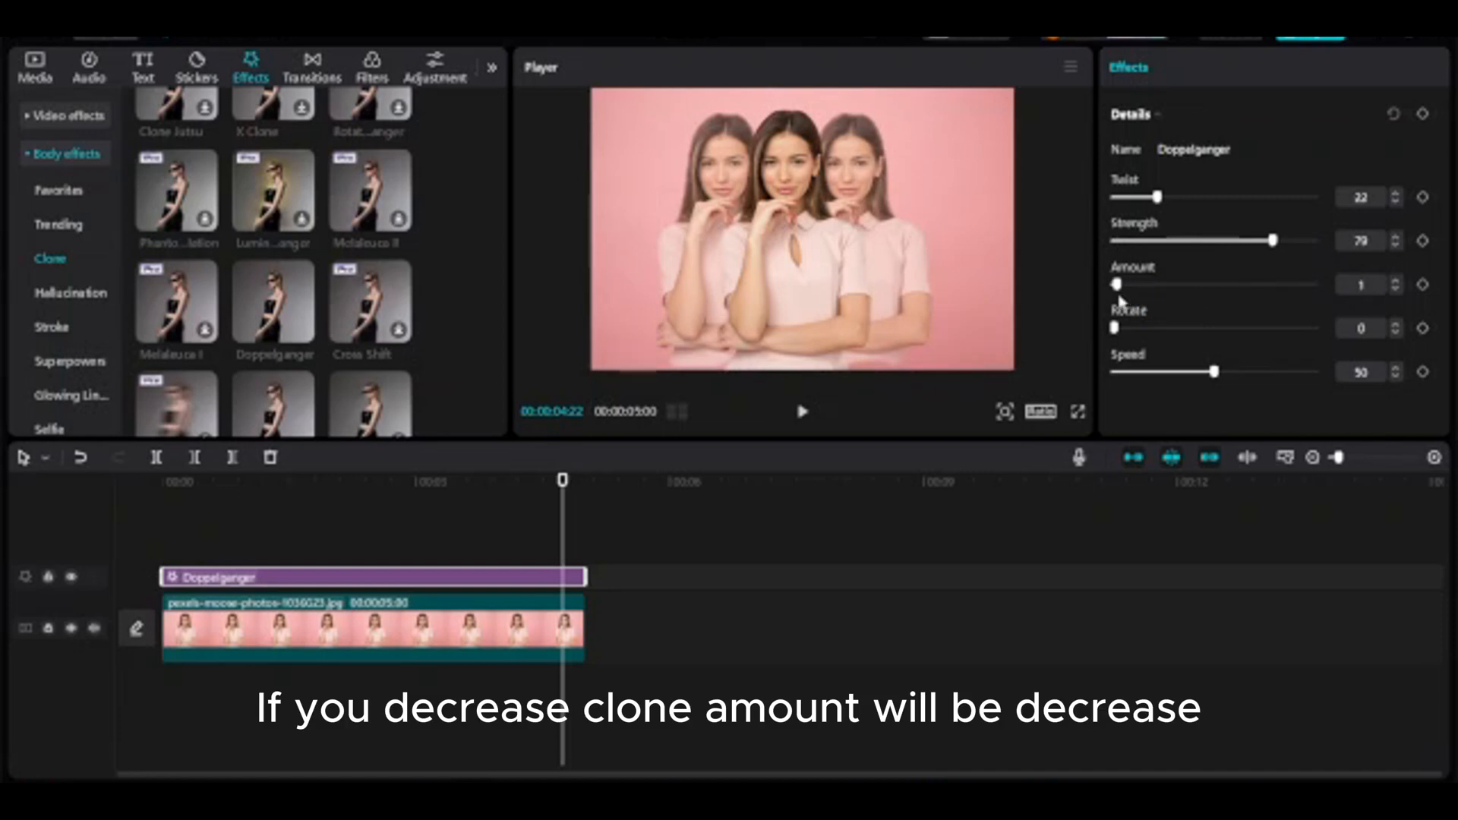
pyautogui.moveTo(1119, 286); pyautogui.dragTo(1159, 286)
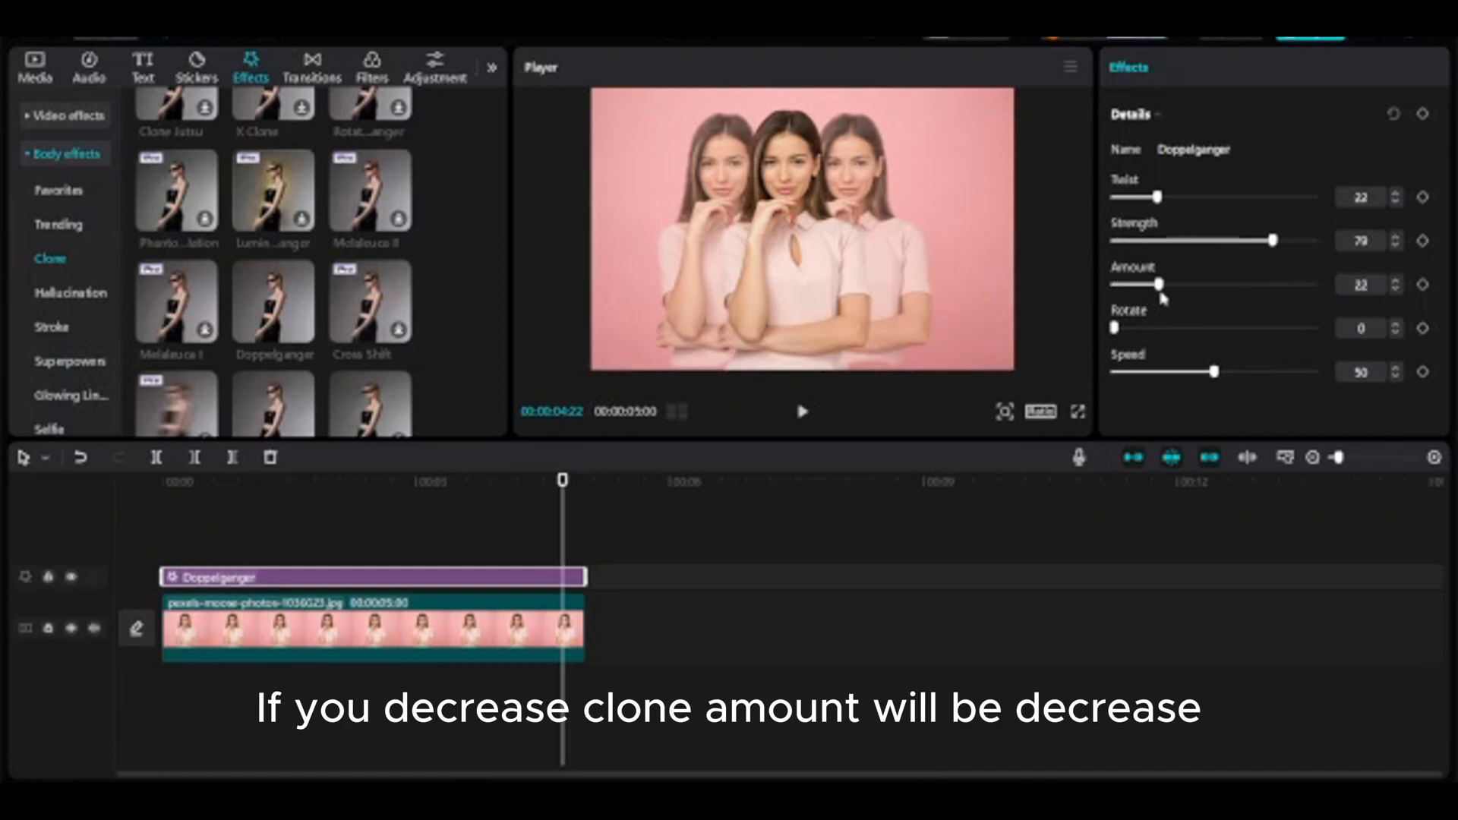
pyautogui.moveTo(1159, 284); pyautogui.dragTo(1202, 284)
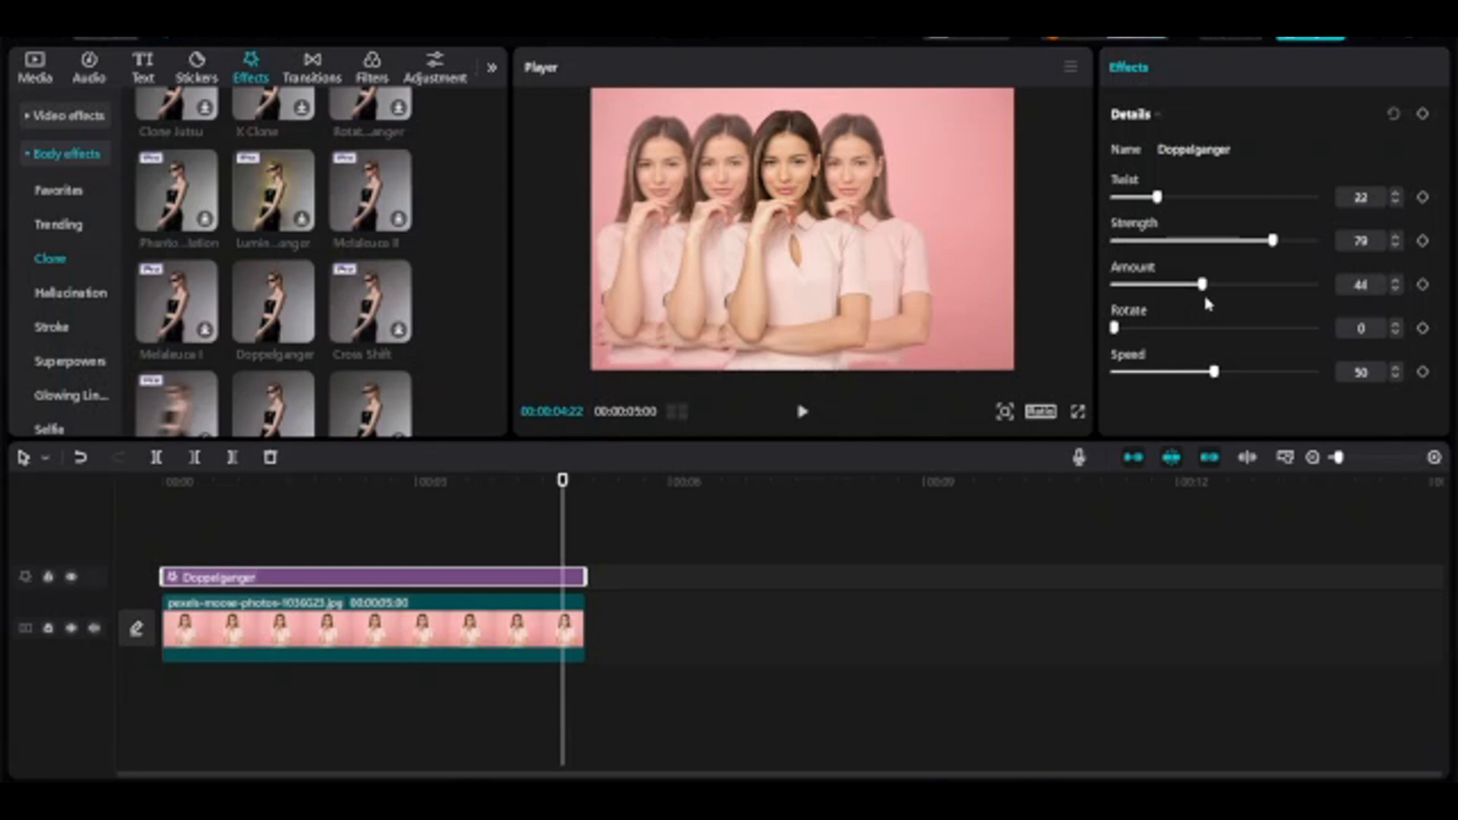
pyautogui.moveTo(1202, 284); pyautogui.dragTo(1274, 284)
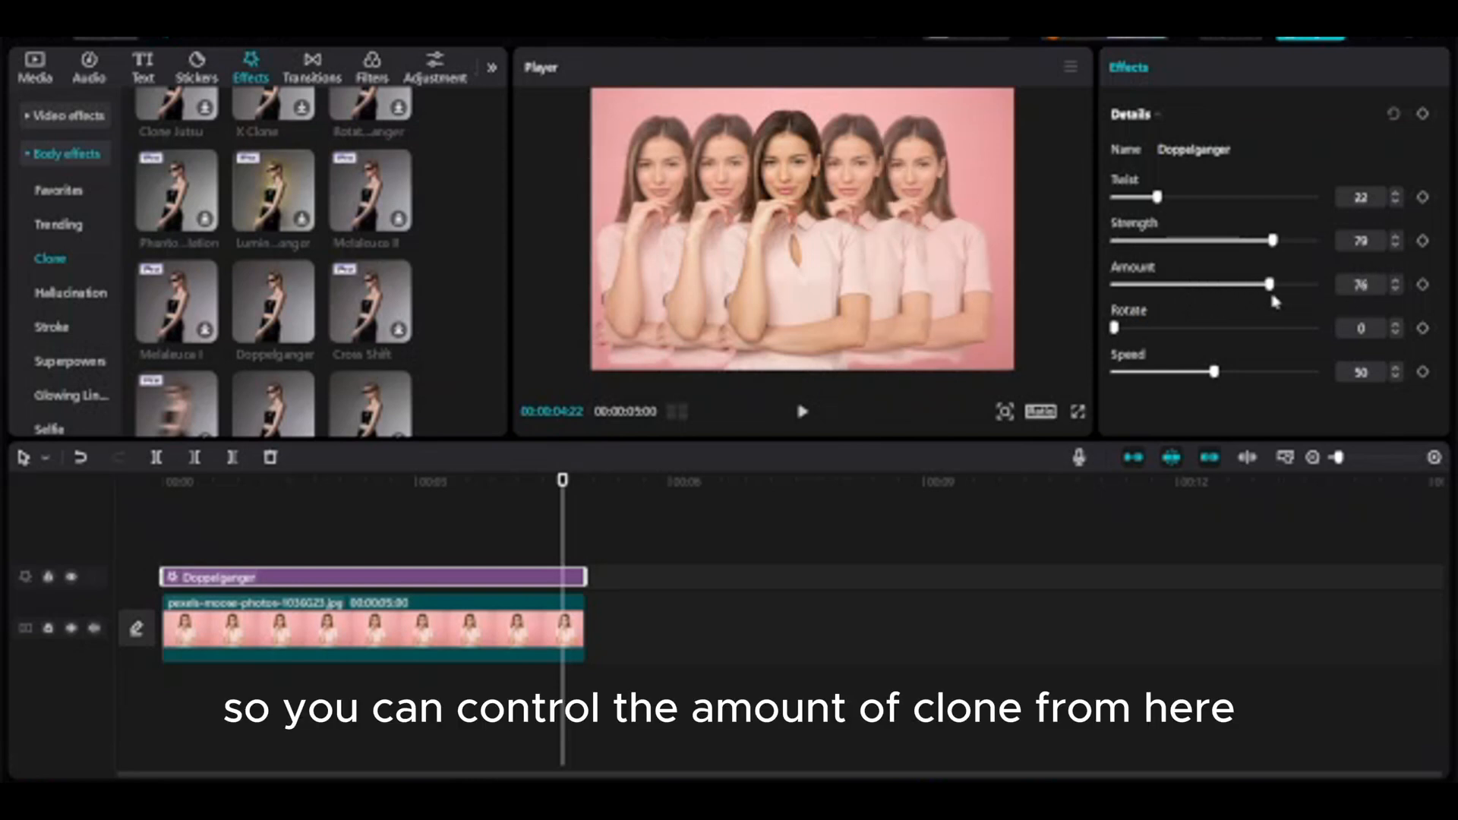
pyautogui.moveTo(1274, 284); pyautogui.dragTo(1310, 284)
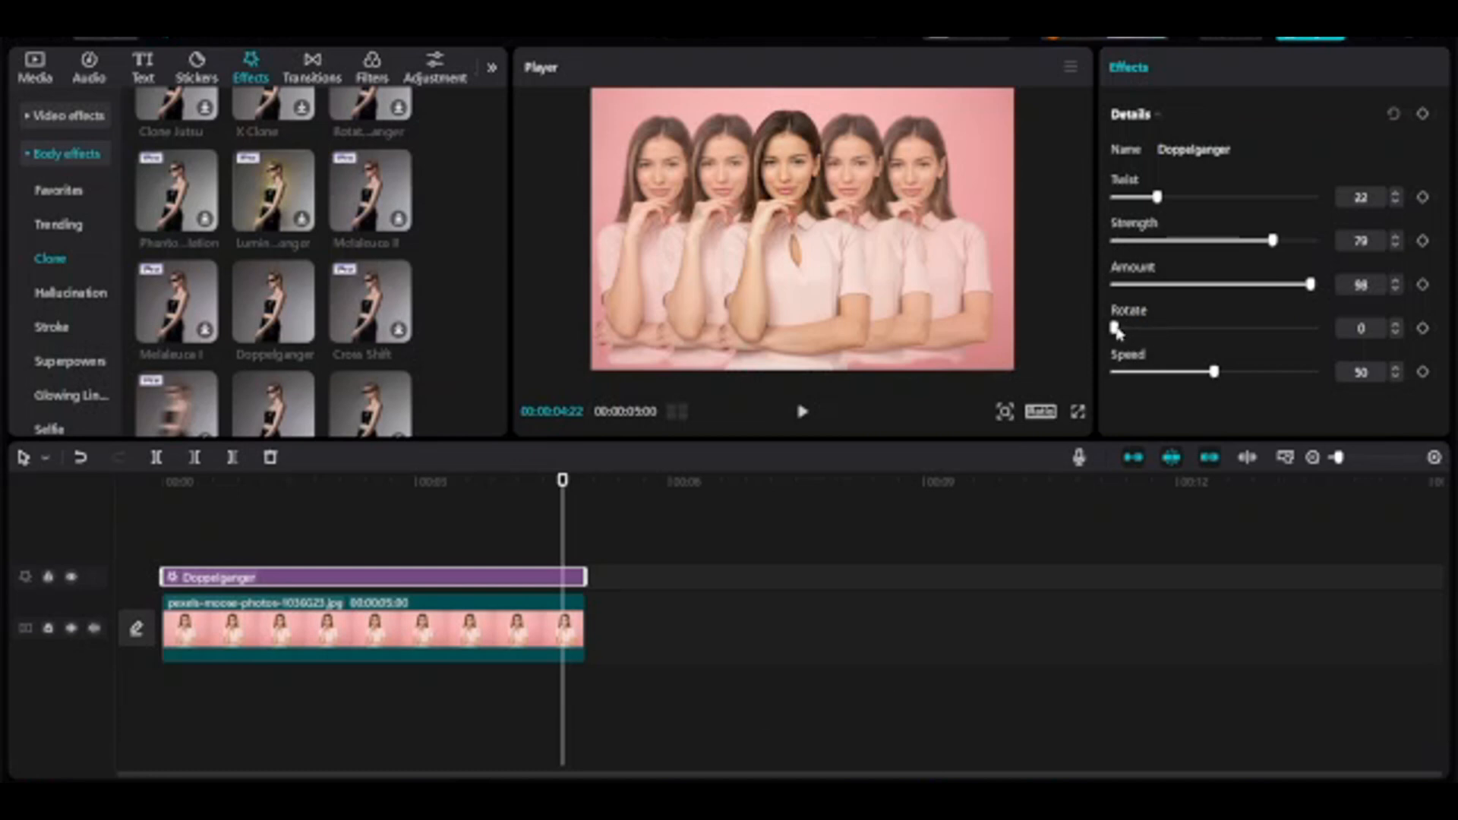
# Step: Tilt the row of clones by raising Rotate to 48
pyautogui.moveTo(1118, 329); pyautogui.dragTo(1130, 330)
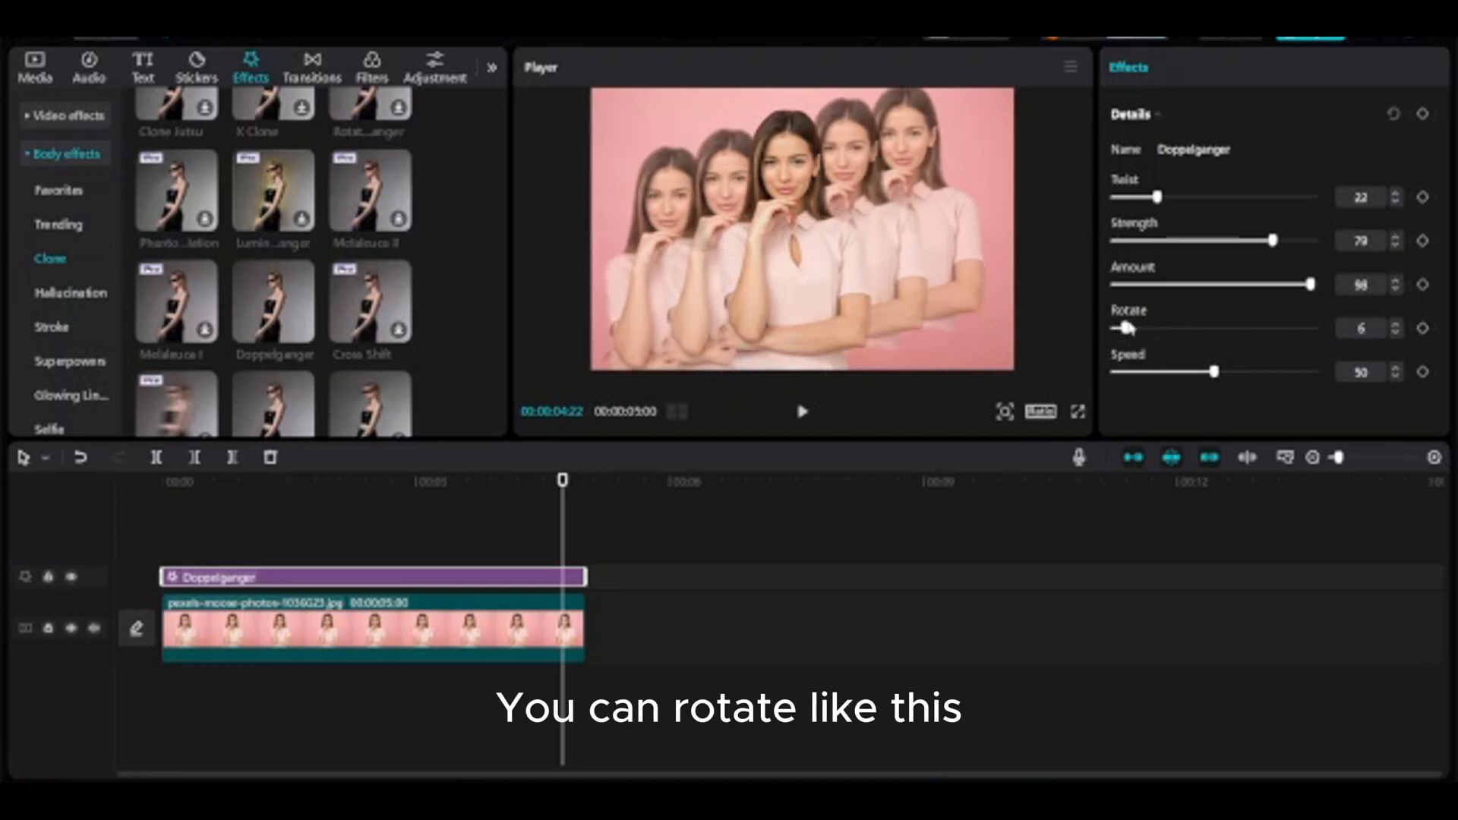
pyautogui.moveTo(1130, 328); pyautogui.dragTo(1116, 328)
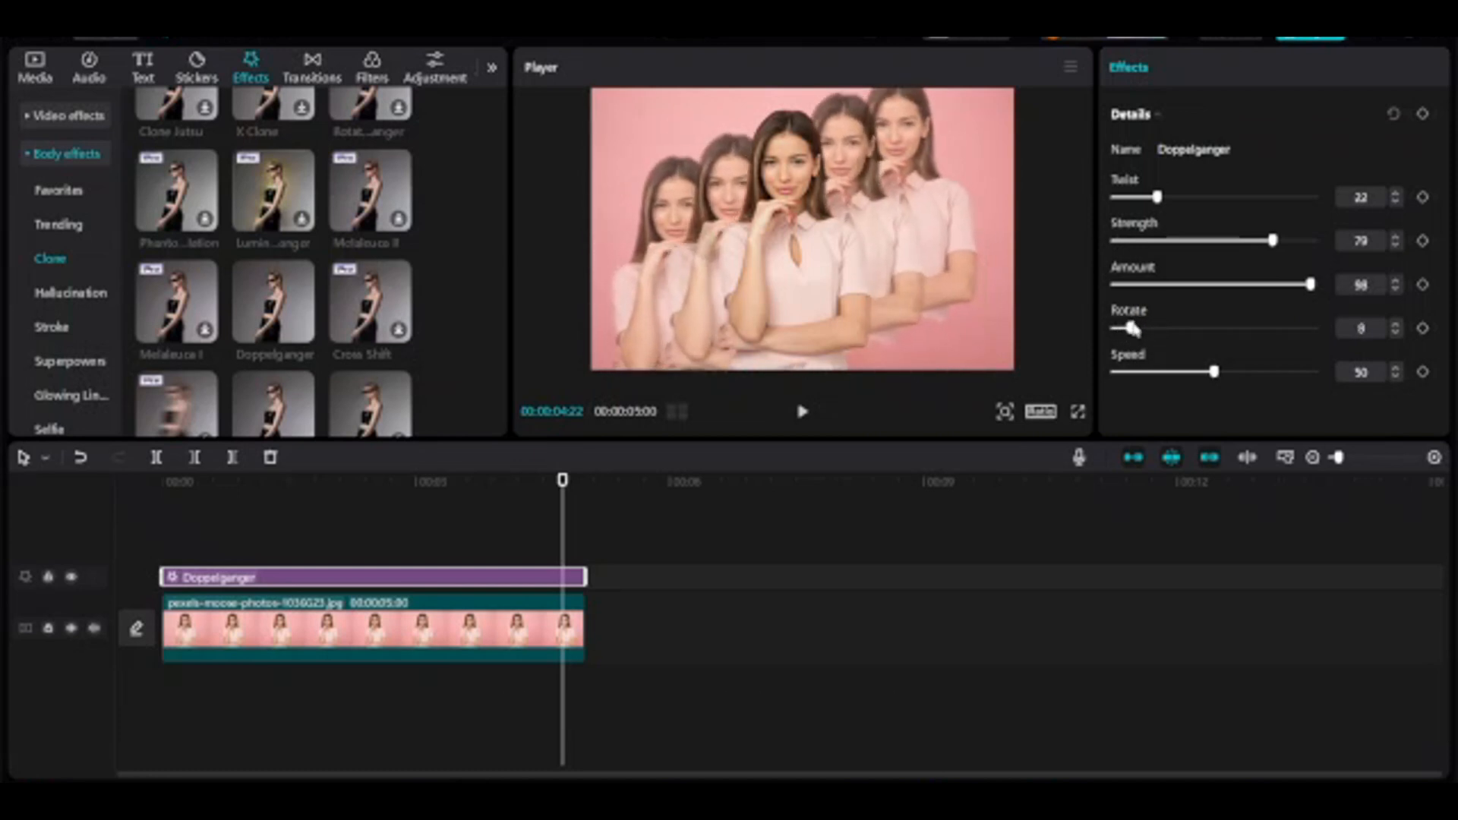
pyautogui.moveTo(1125, 328); pyautogui.dragTo(1227, 328)
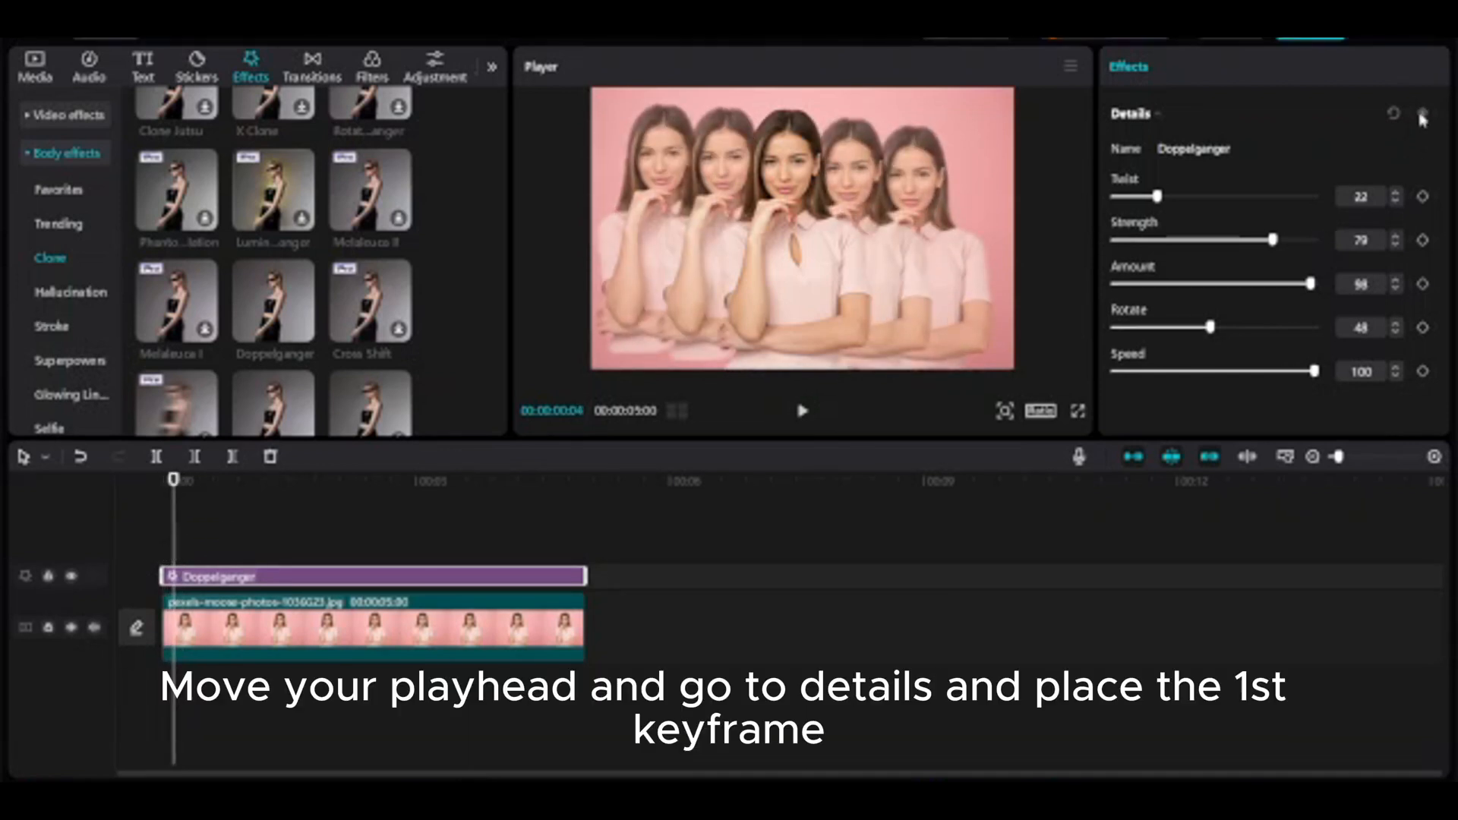
# Step: Keyframe all Doppelganger settings at clip start, then lower twist to 16 and amount to 59 shortly after
pyautogui.click(1422, 114)
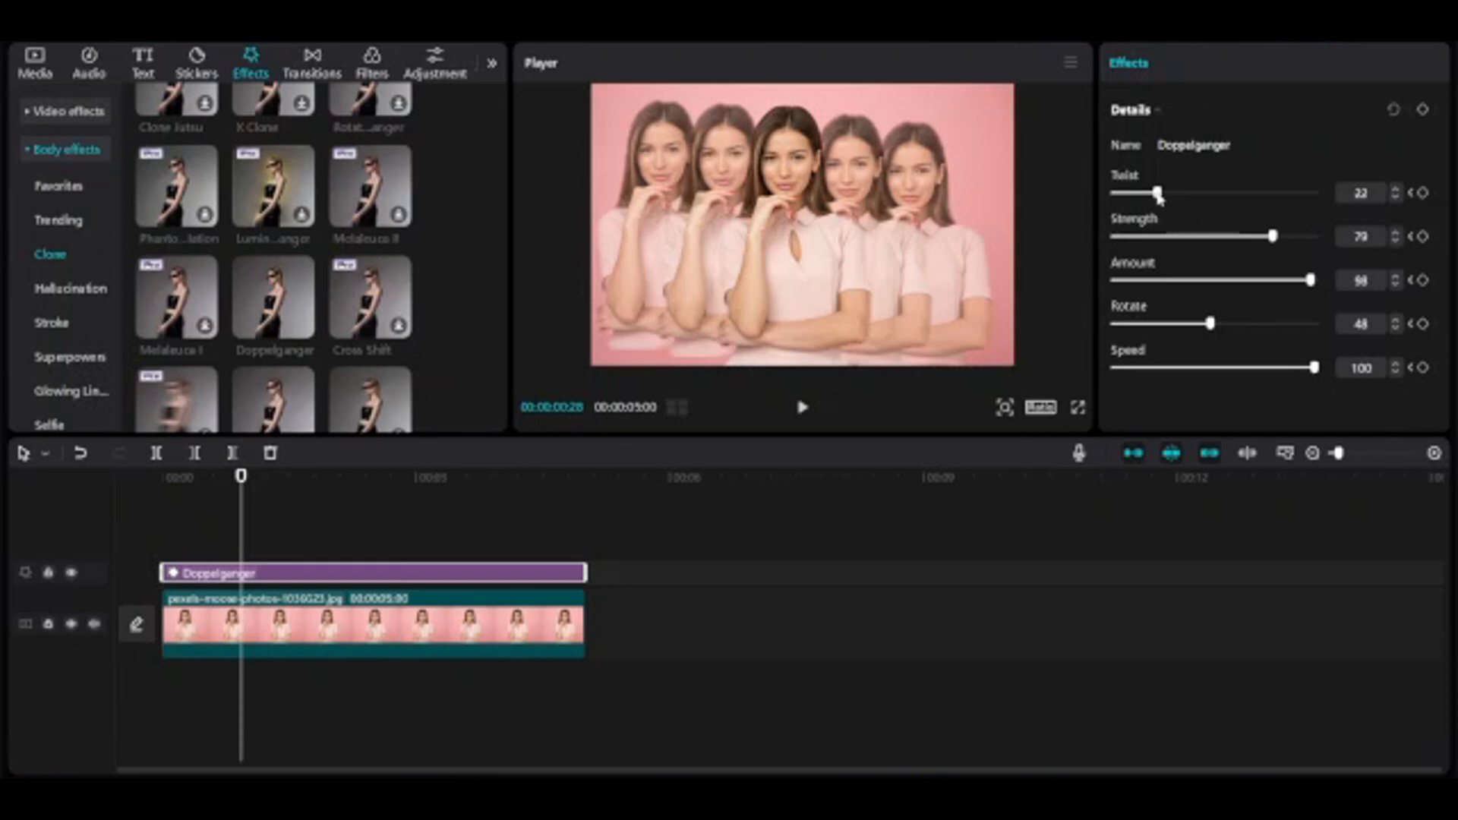
pyautogui.moveTo(1157, 193); pyautogui.dragTo(1148, 193)
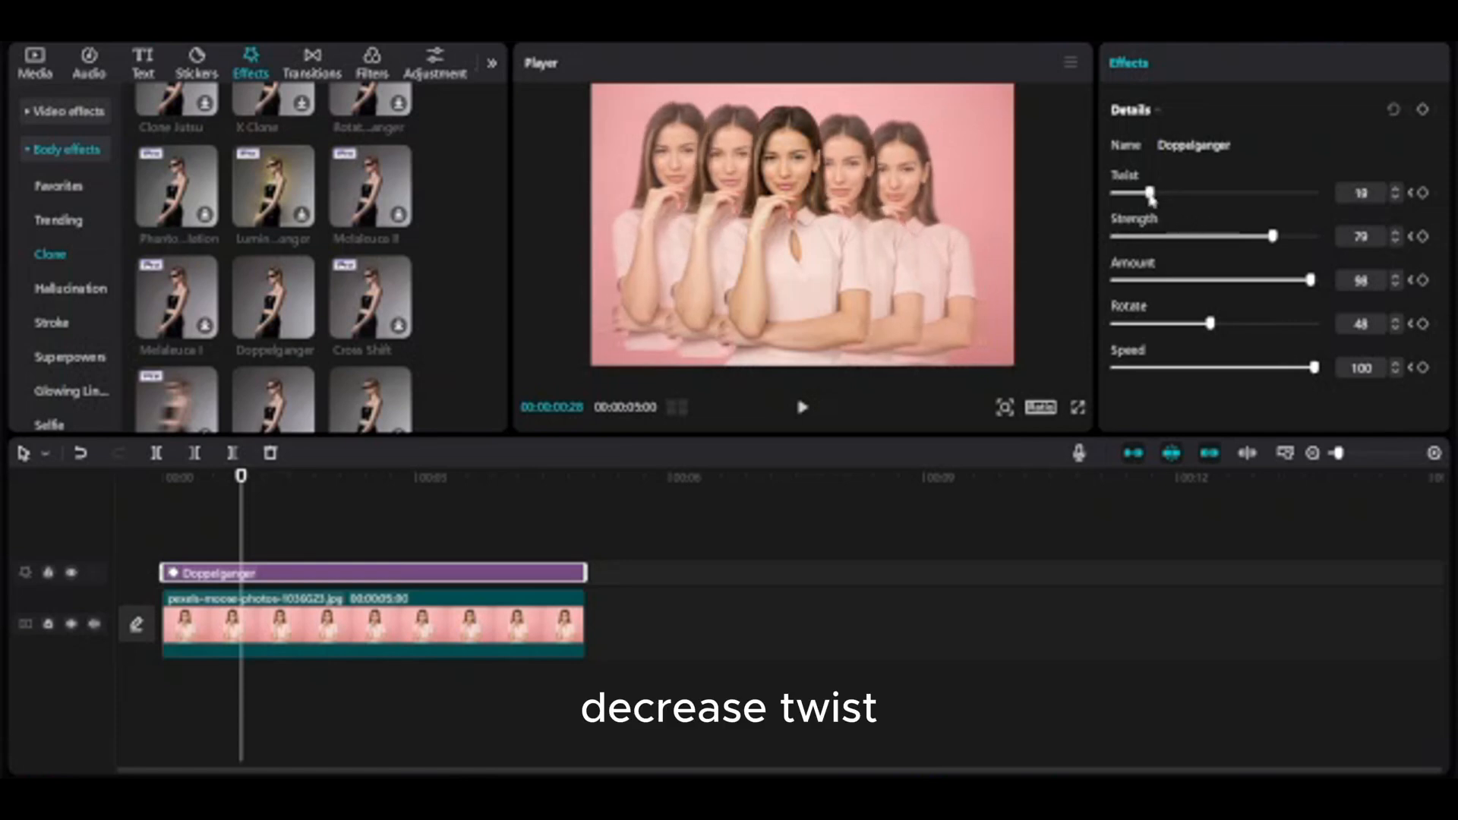
pyautogui.moveTo(1336, 280); pyautogui.dragTo(1230, 283)
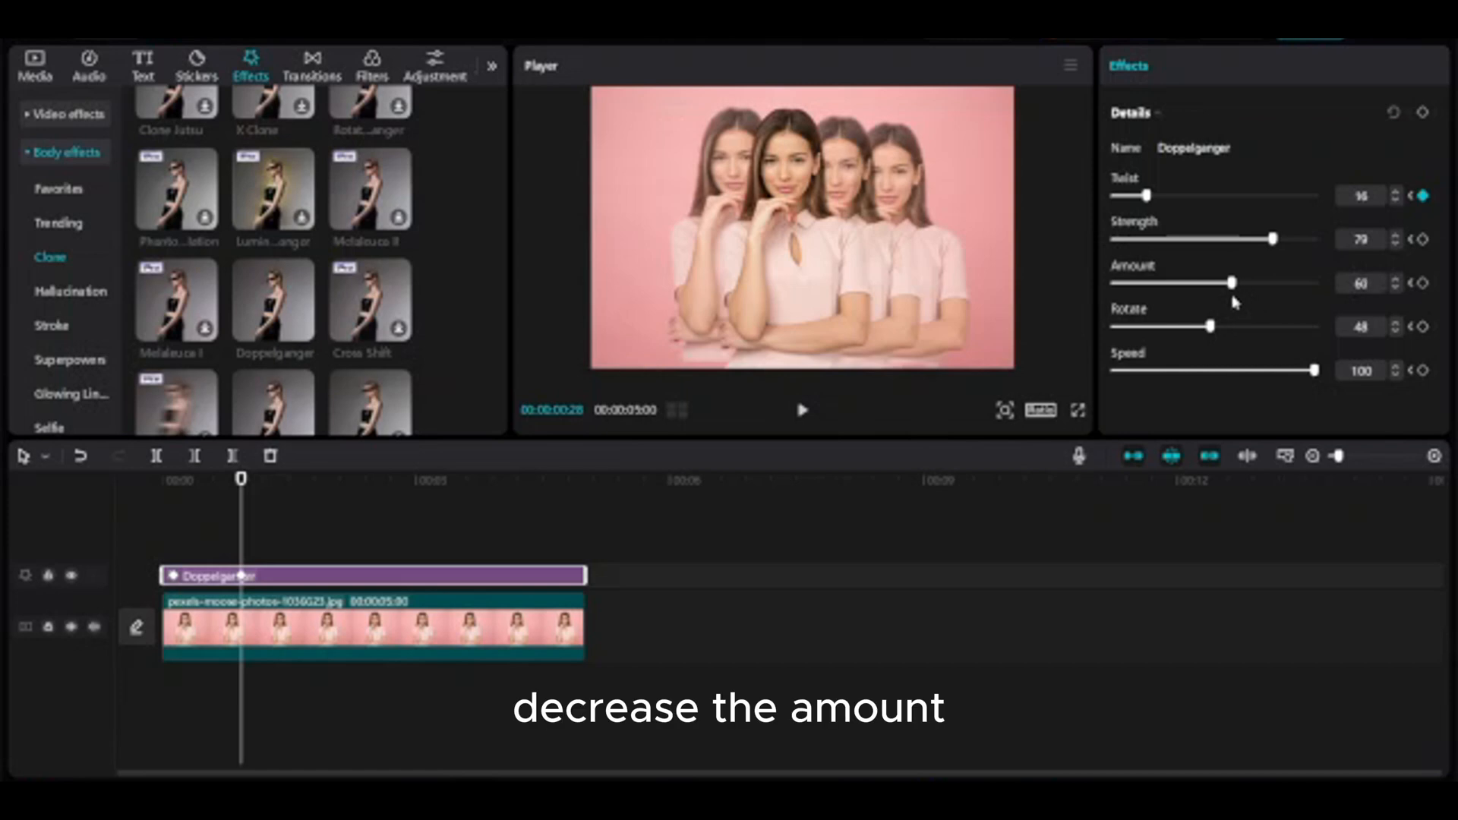
pyautogui.moveTo(1231, 282); pyautogui.dragTo(1228, 282)
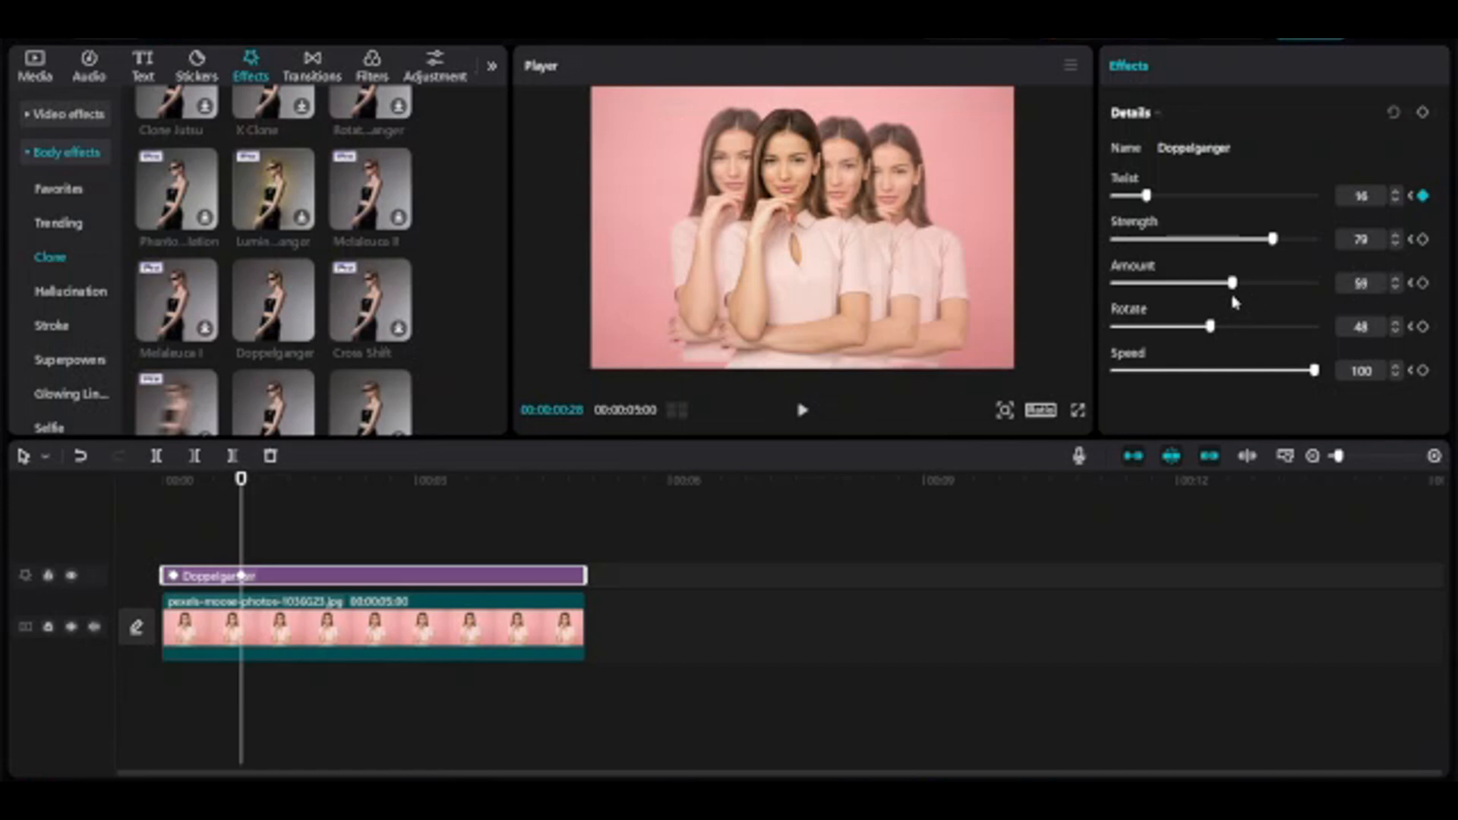
pyautogui.moveTo(1139, 196); pyautogui.dragTo(1152, 196)
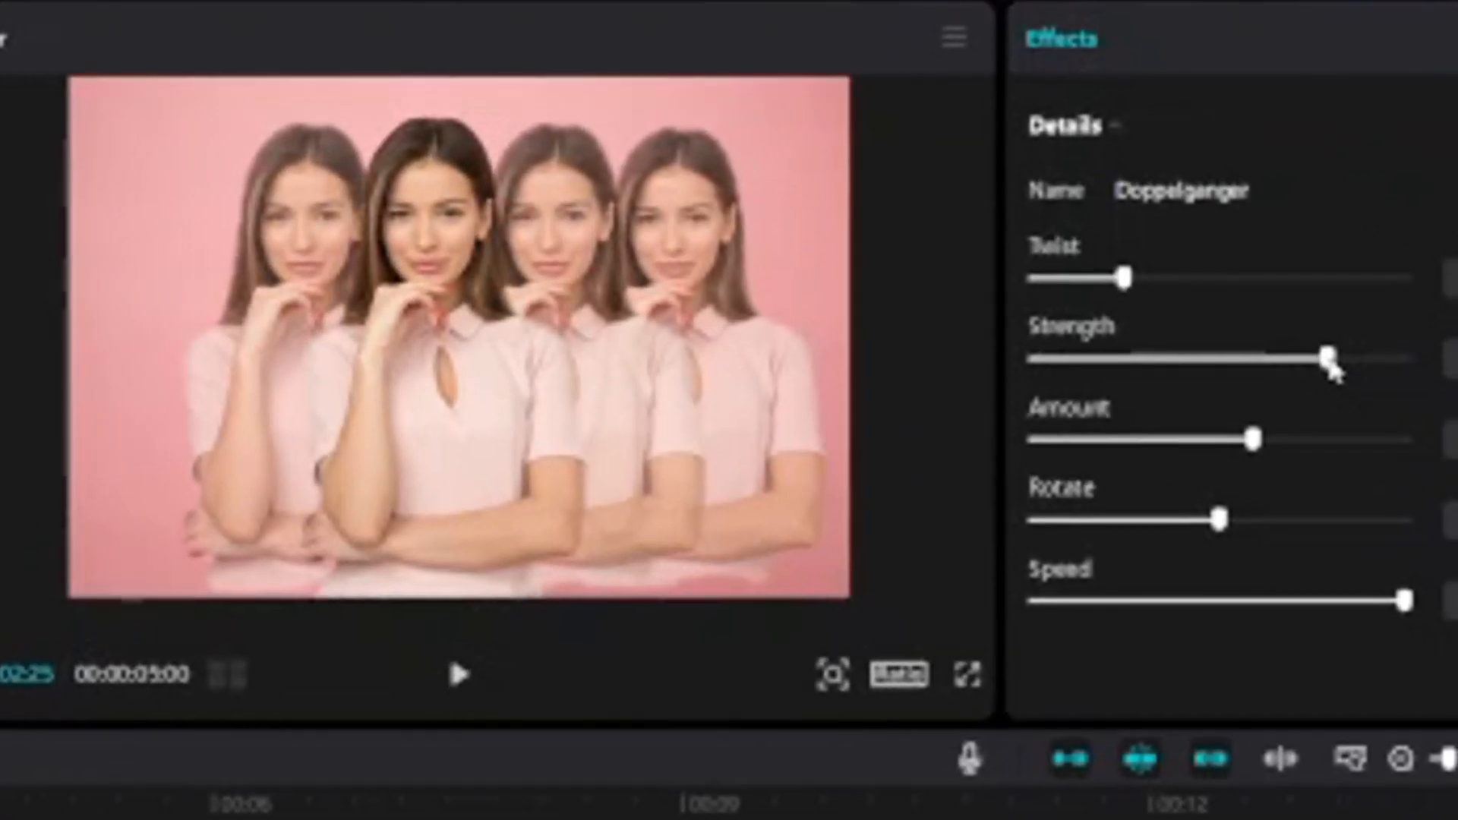
# Step: Near the clip's end, set strength 80, amount 86, twist 24 and rotate 56 as a third keyframe
pyautogui.moveTo(1330, 358); pyautogui.dragTo(1349, 382)
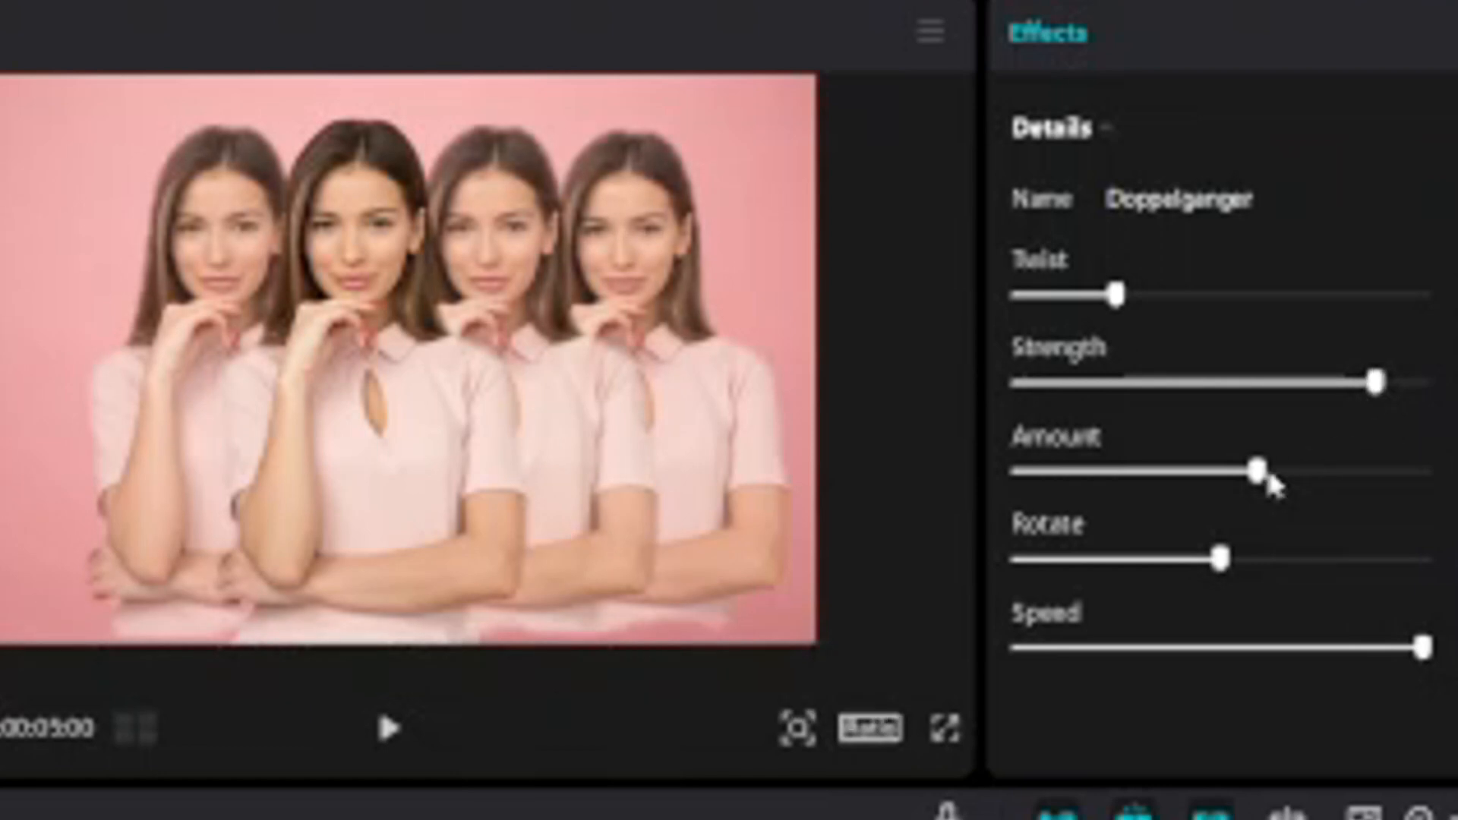
pyautogui.moveTo(1255, 471); pyautogui.dragTo(1265, 470)
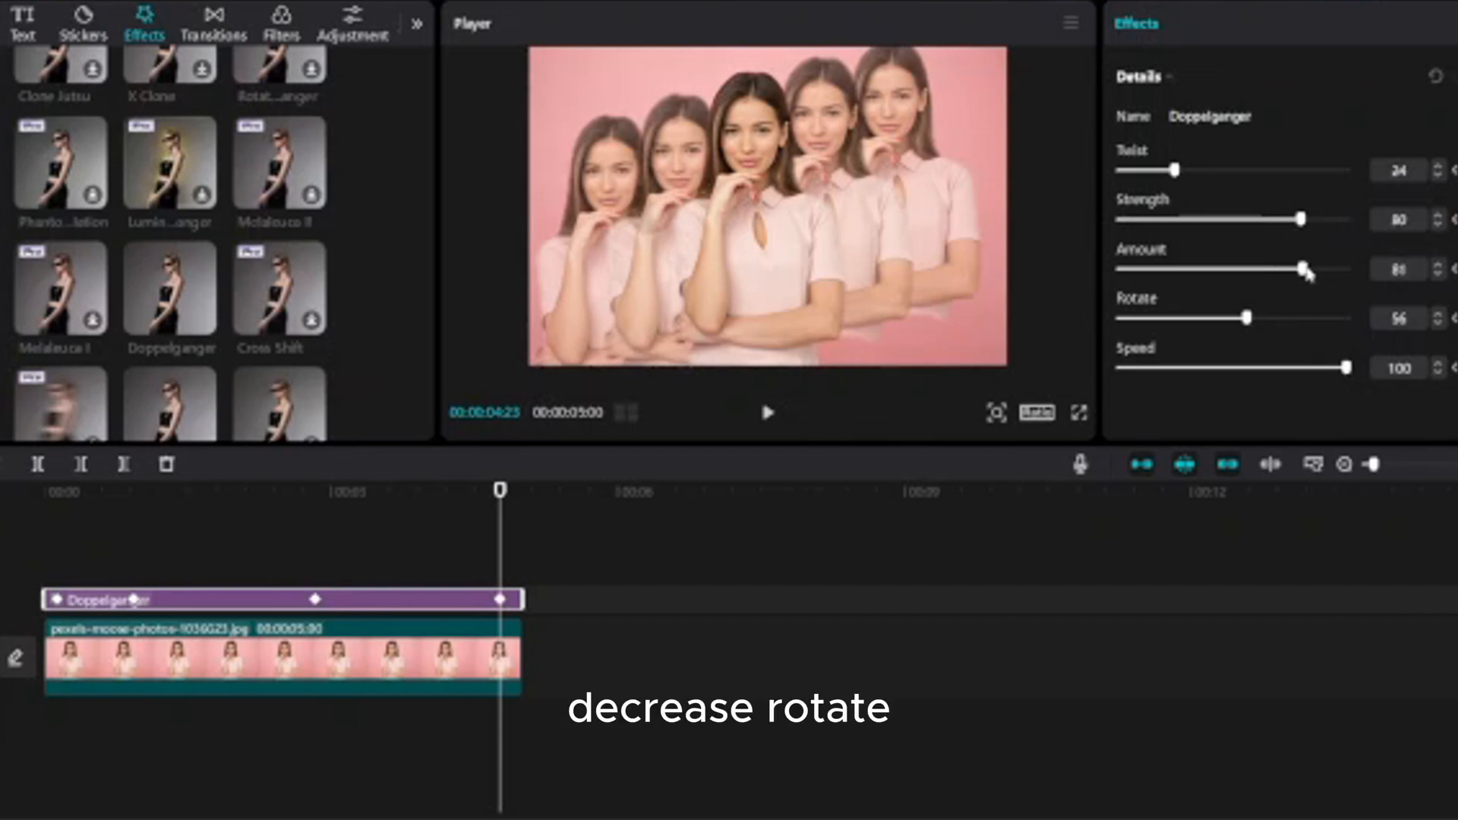
pyautogui.moveTo(1301, 318); pyautogui.dragTo(1245, 317)
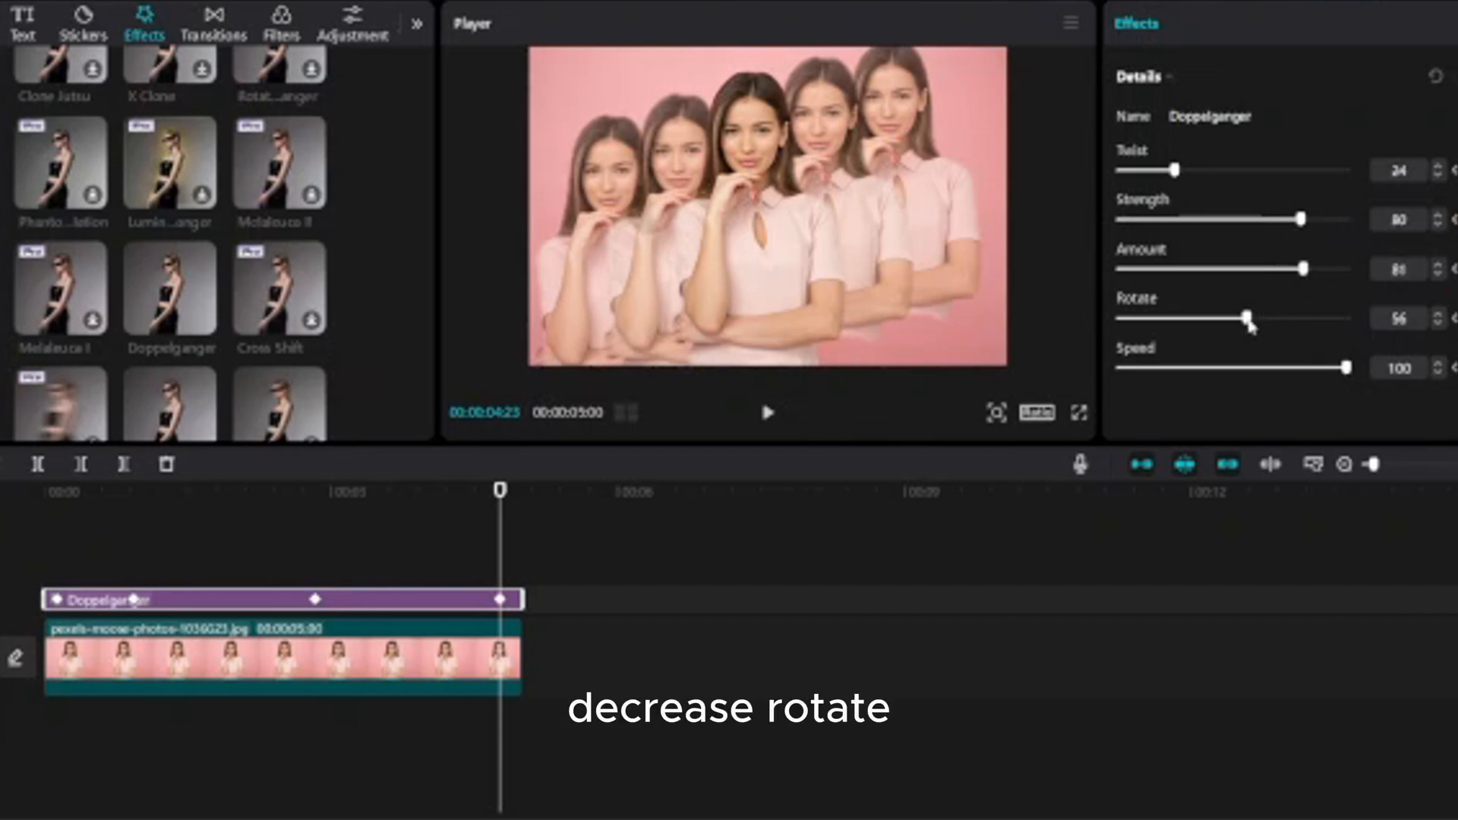
pyautogui.moveTo(1245, 317); pyautogui.dragTo(1222, 317)
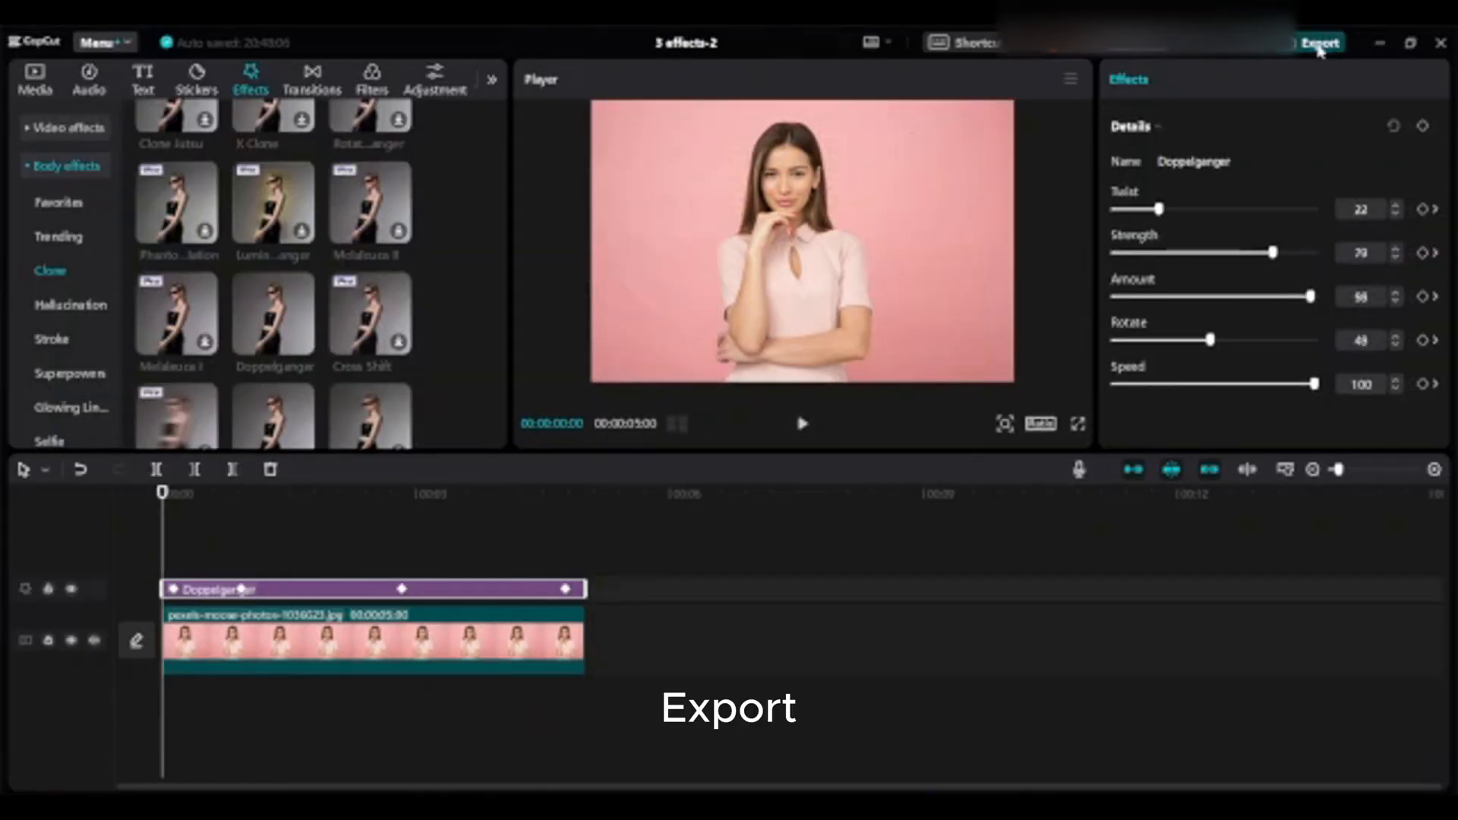
# Step: Export the finished Doppelganger video from the top-right Export button
pyautogui.click(1317, 42)
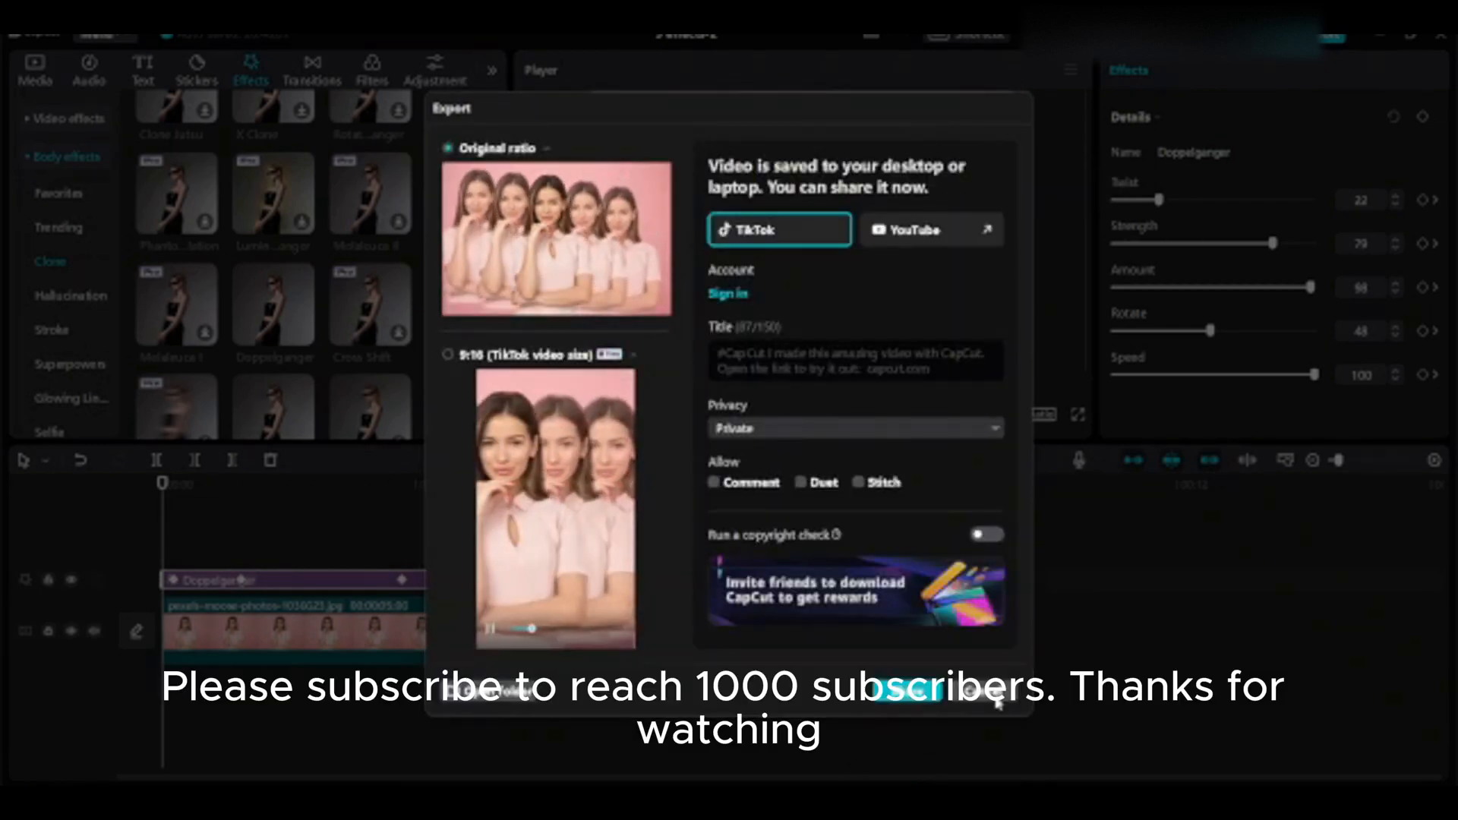